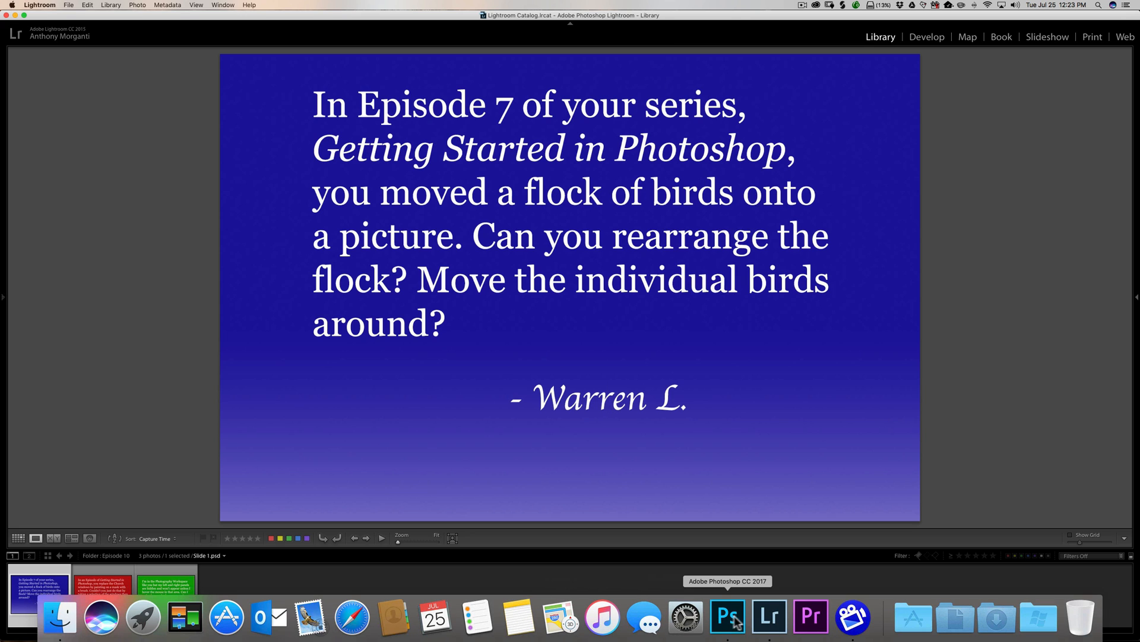
Step: Switch from the Lightroom bird-flock question to the seagull flock document in Photoshop
left_click(727, 616)
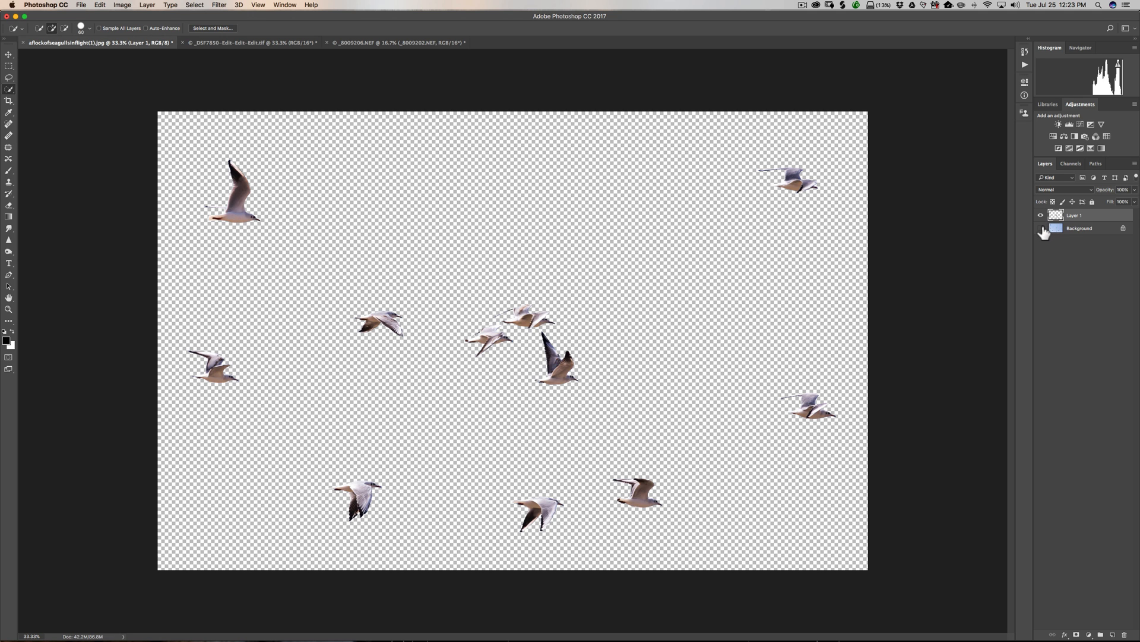
Step: Hide the Background layer and drag Layer 1's seagulls onto the skyline document
left_click(1041, 232)
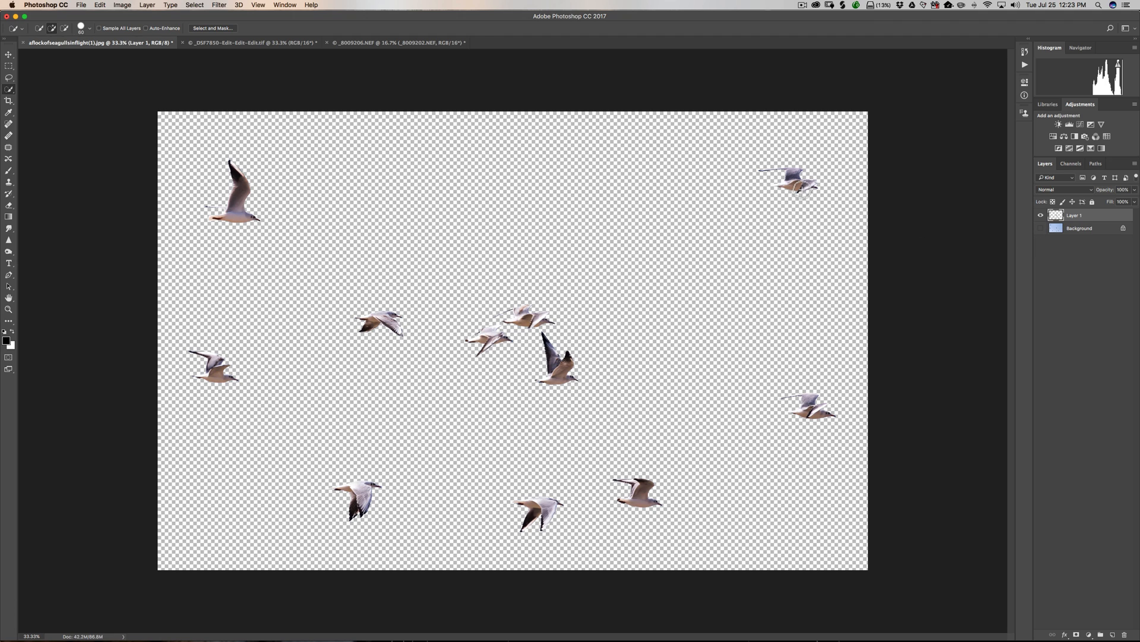
mouse_move(563, 218)
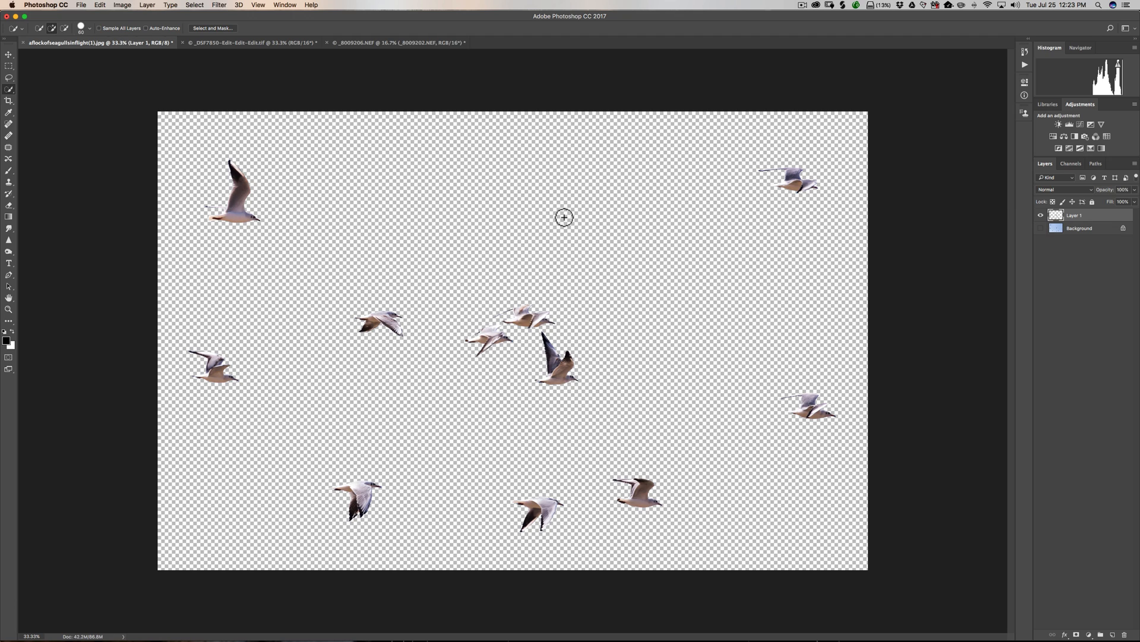
left_click(251, 42)
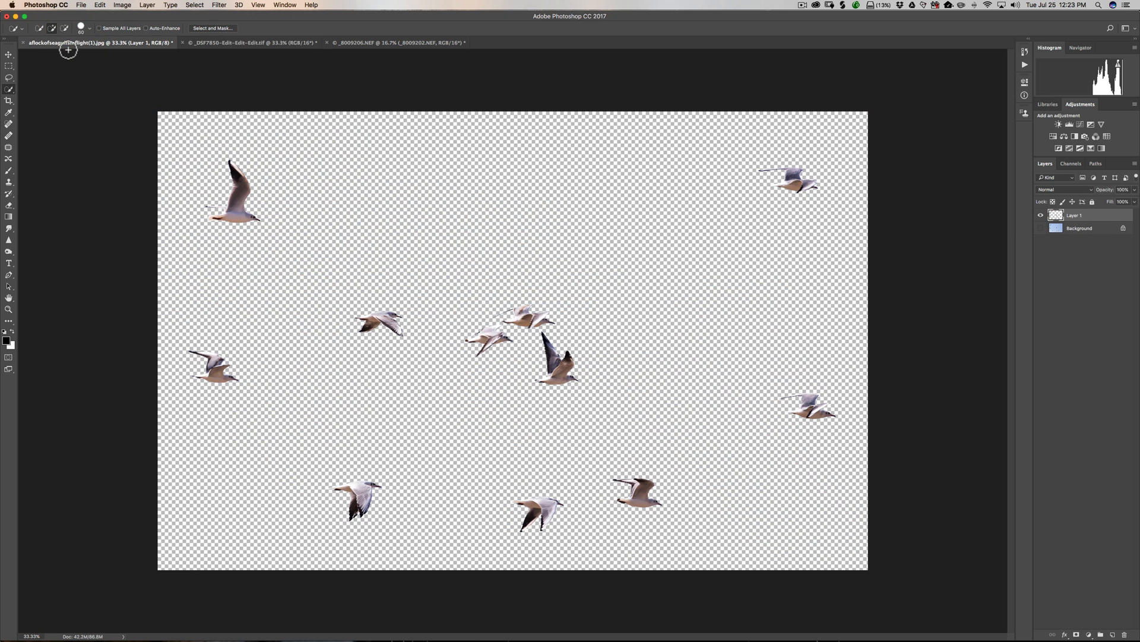
left_click(9, 56)
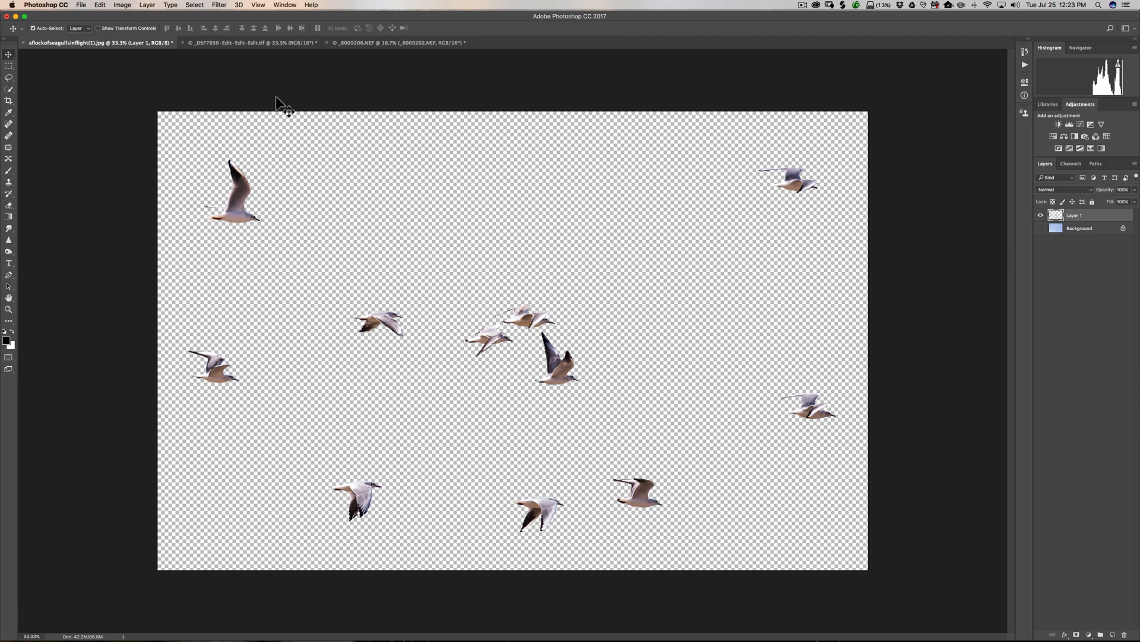
mouse_move(244, 203)
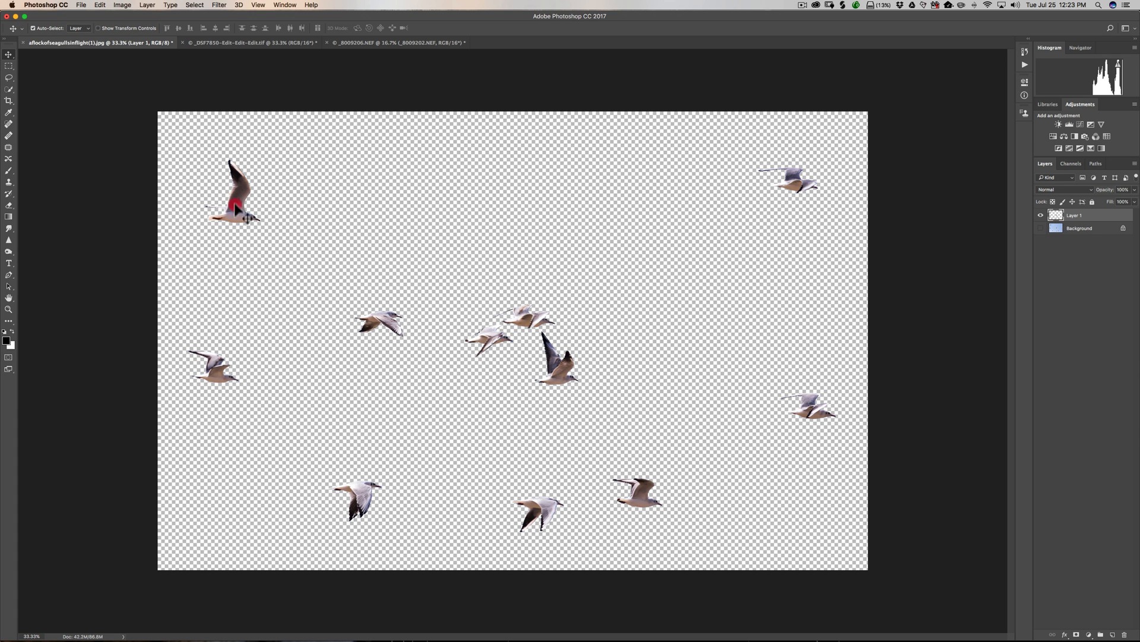
left_click(251, 42)
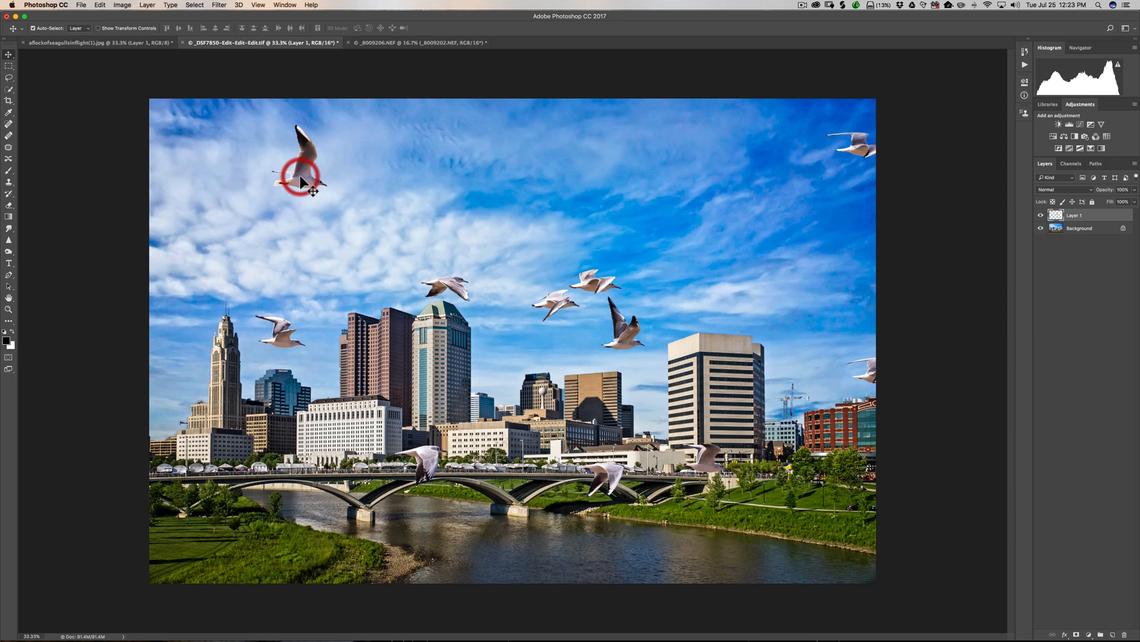
Step: Position the flock over the skyline and start Free Transform to resize it
left_click_drag(302, 175, 259, 171)
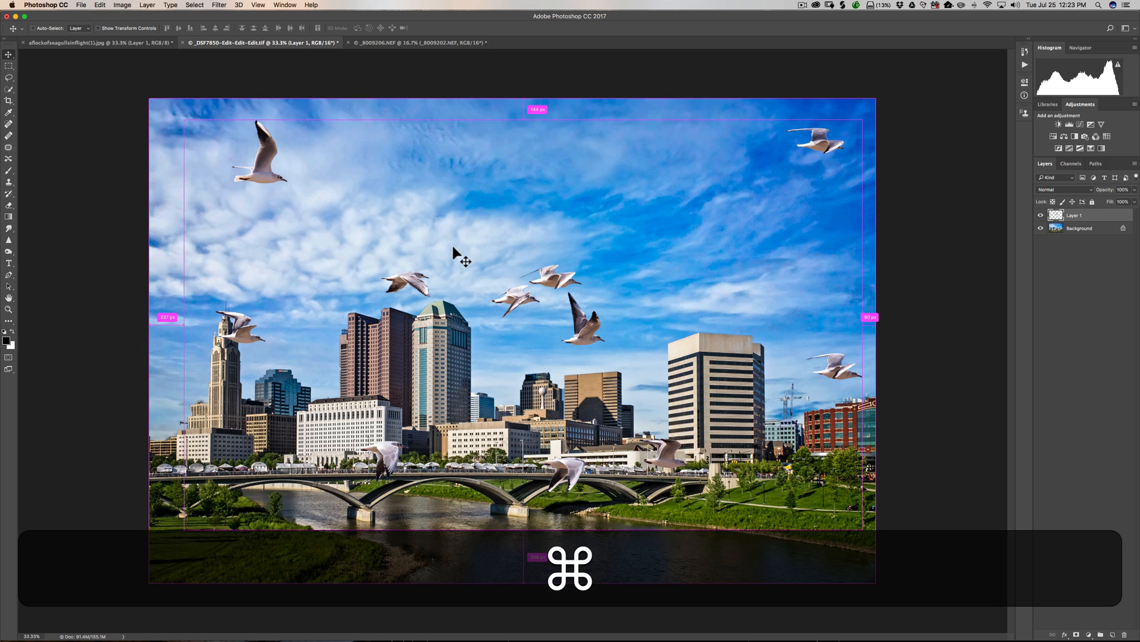
key("cmd+t")
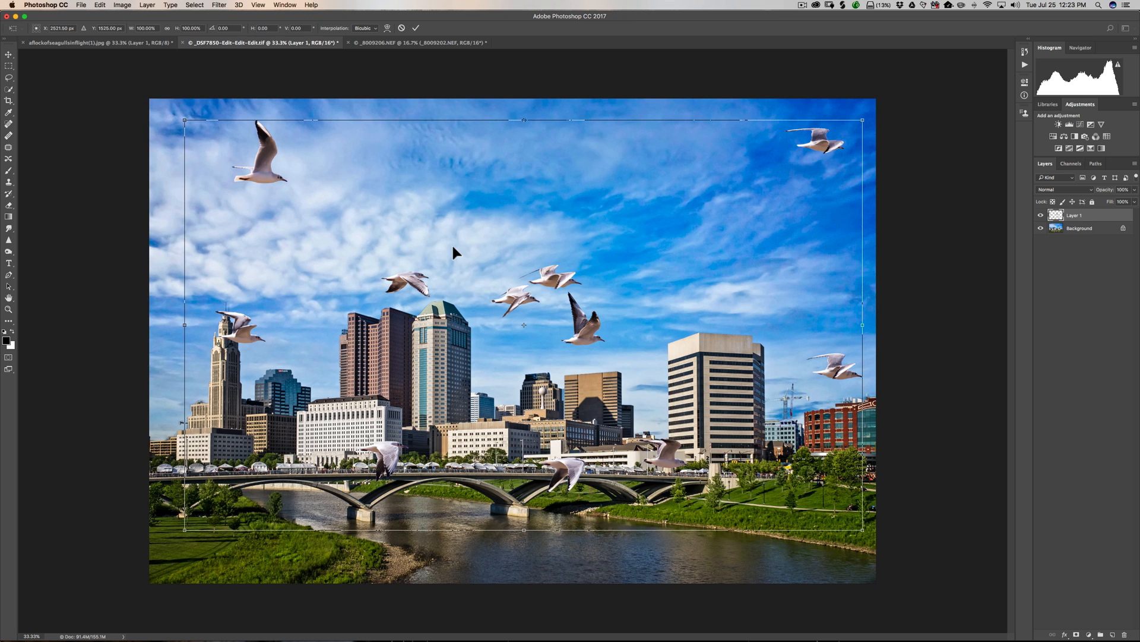
mouse_move(931, 246)
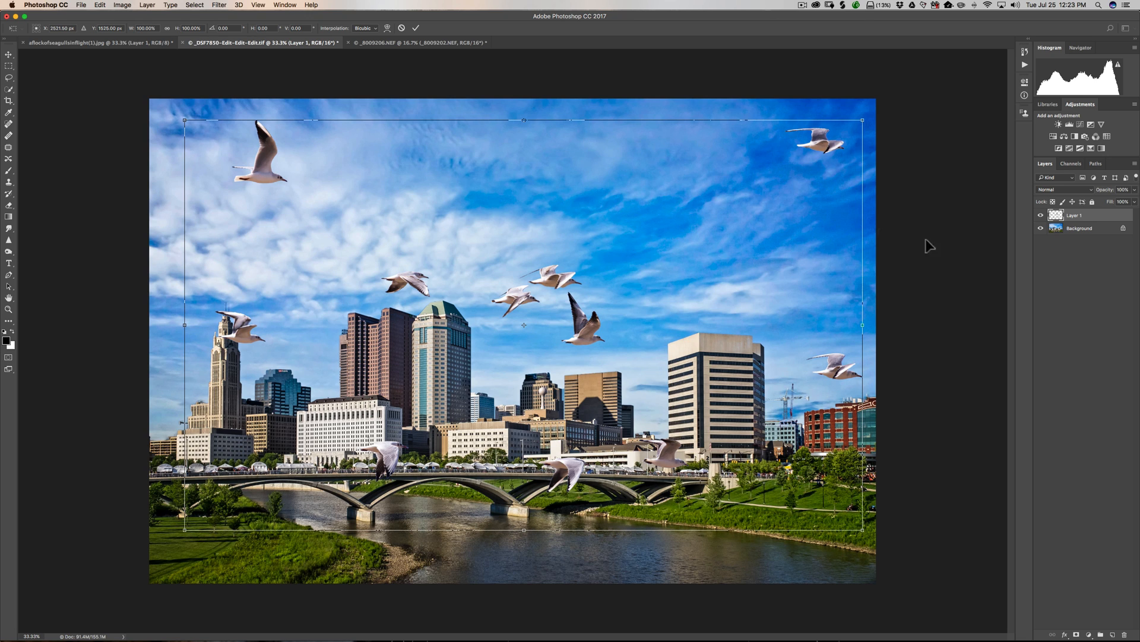
mouse_move(812, 529)
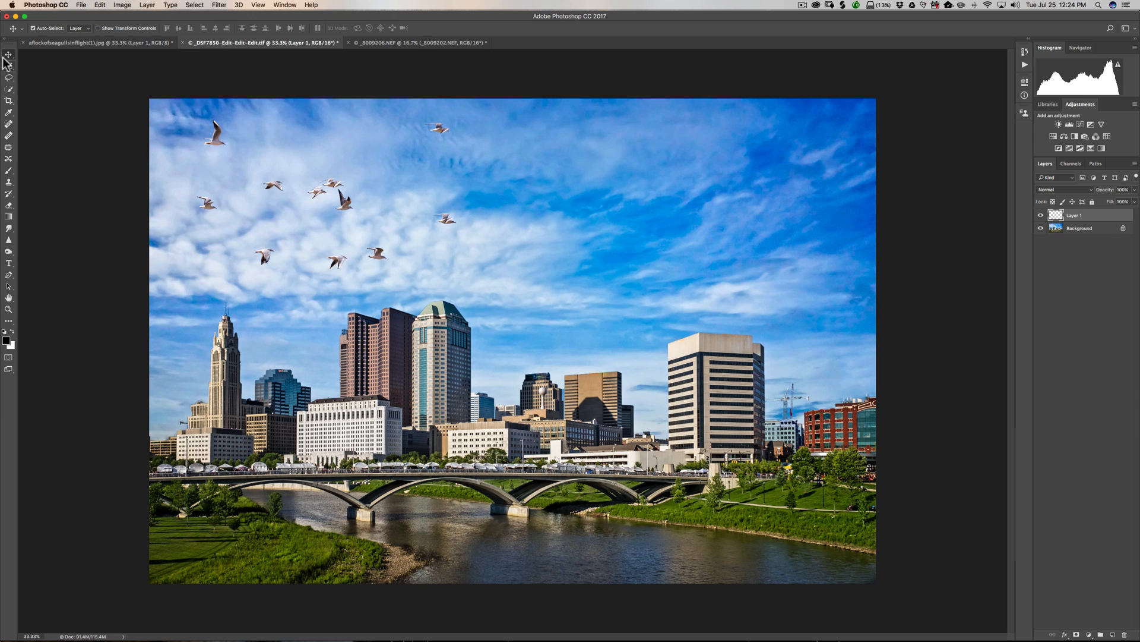
Step: Lasso individual seagulls and drag them into the open upper-right sky
left_click_drag(437, 130, 462, 133)
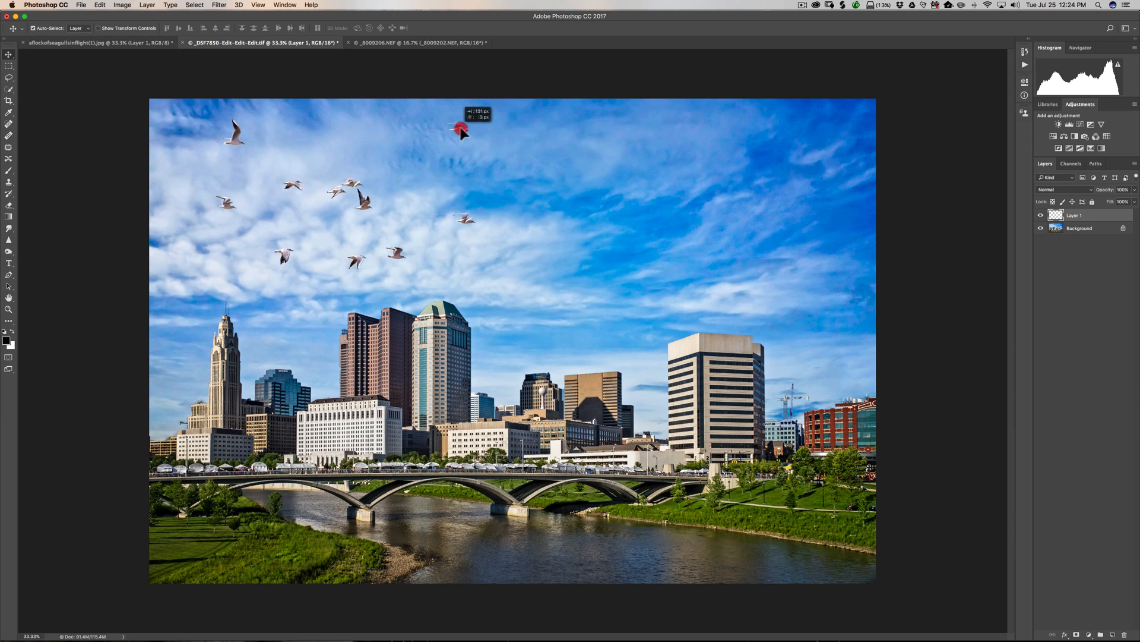
left_click_drag(462, 130, 450, 143)
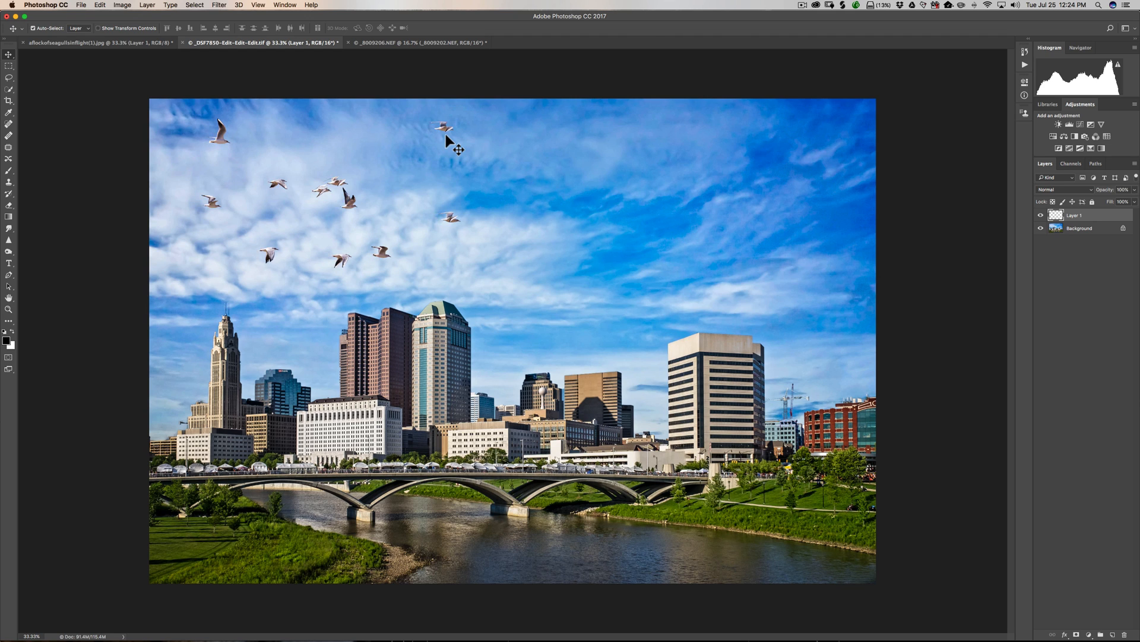
left_click(9, 78)
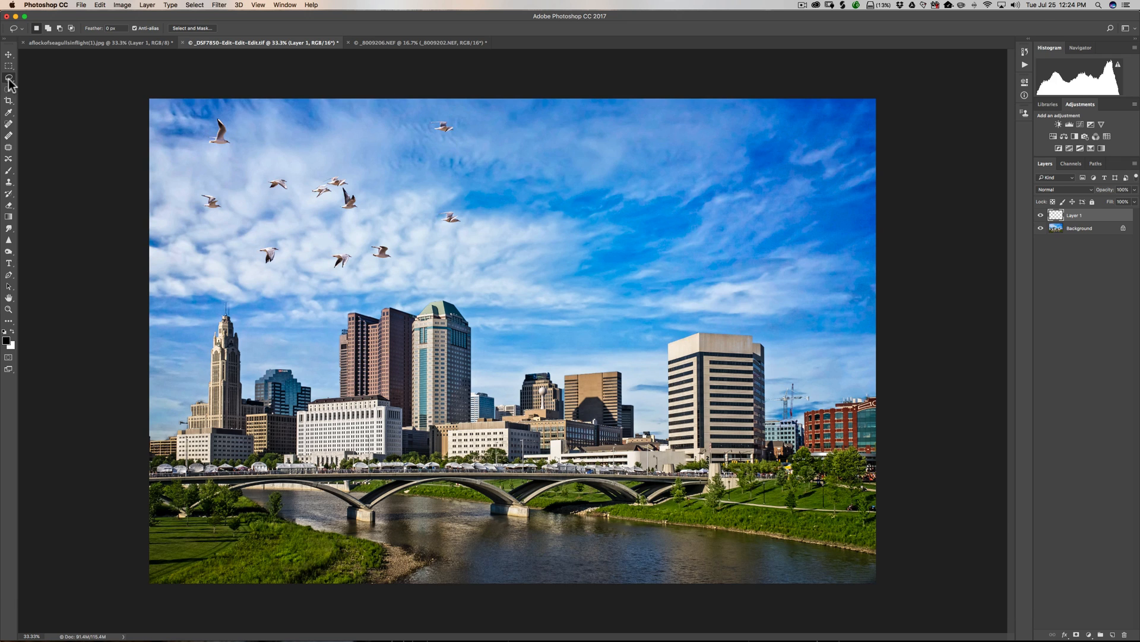
left_click(10, 66)
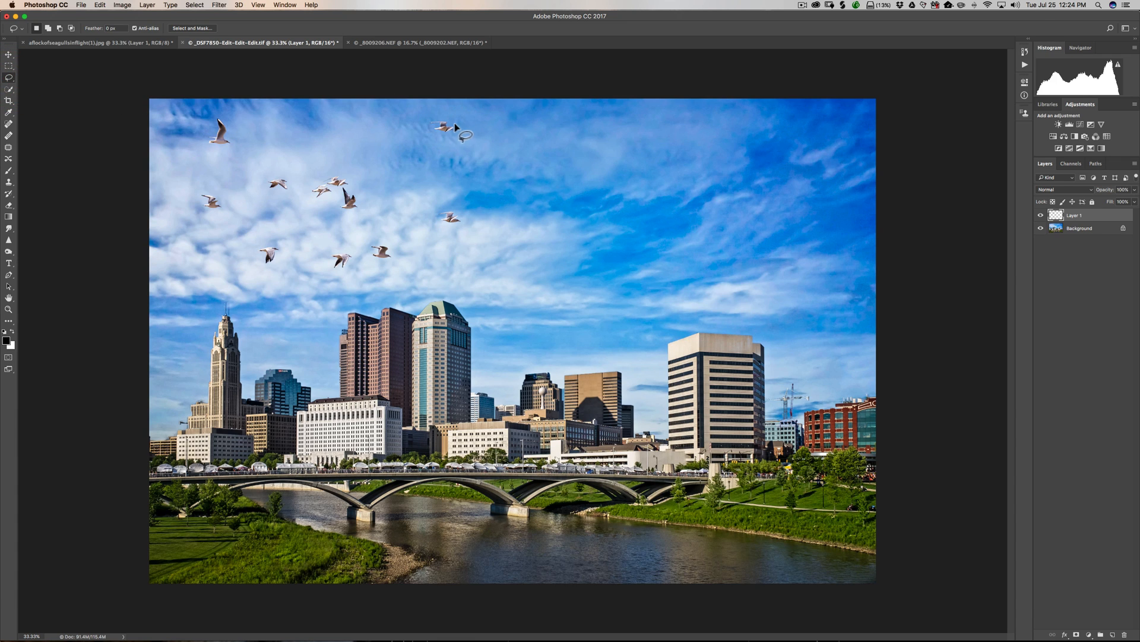
left_click(429, 121)
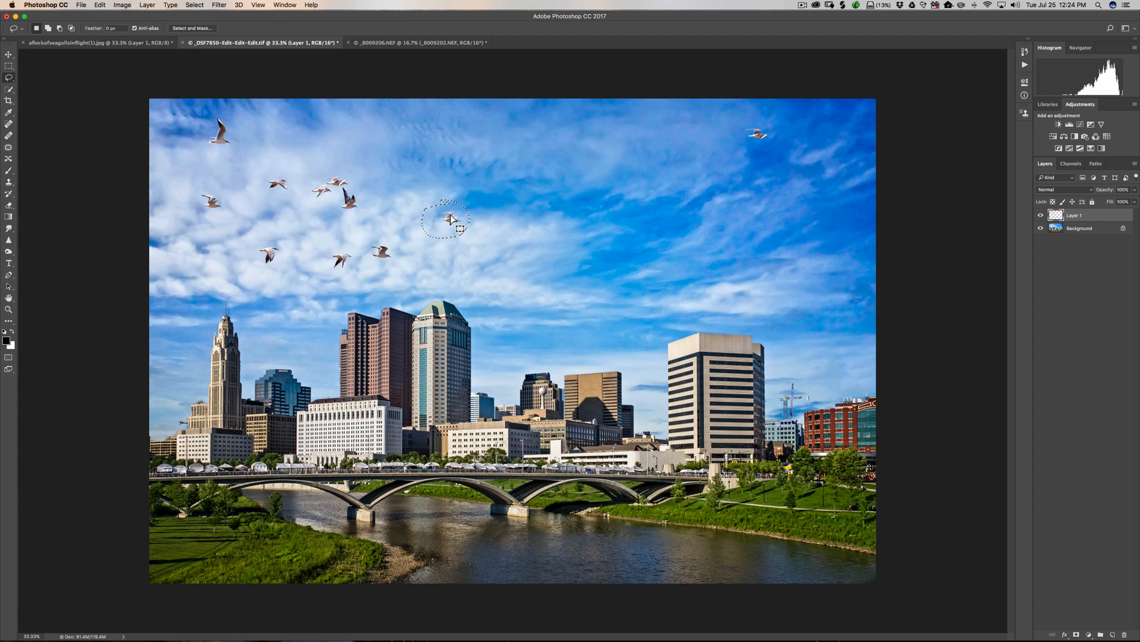
key("v")
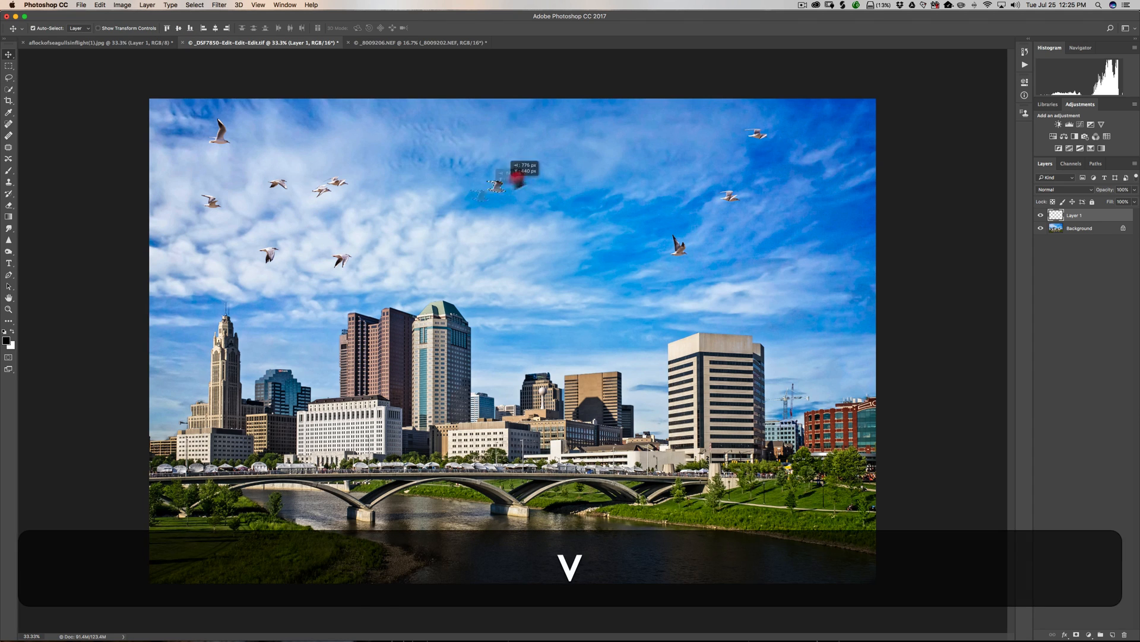
left_click_drag(496, 184, 563, 158)
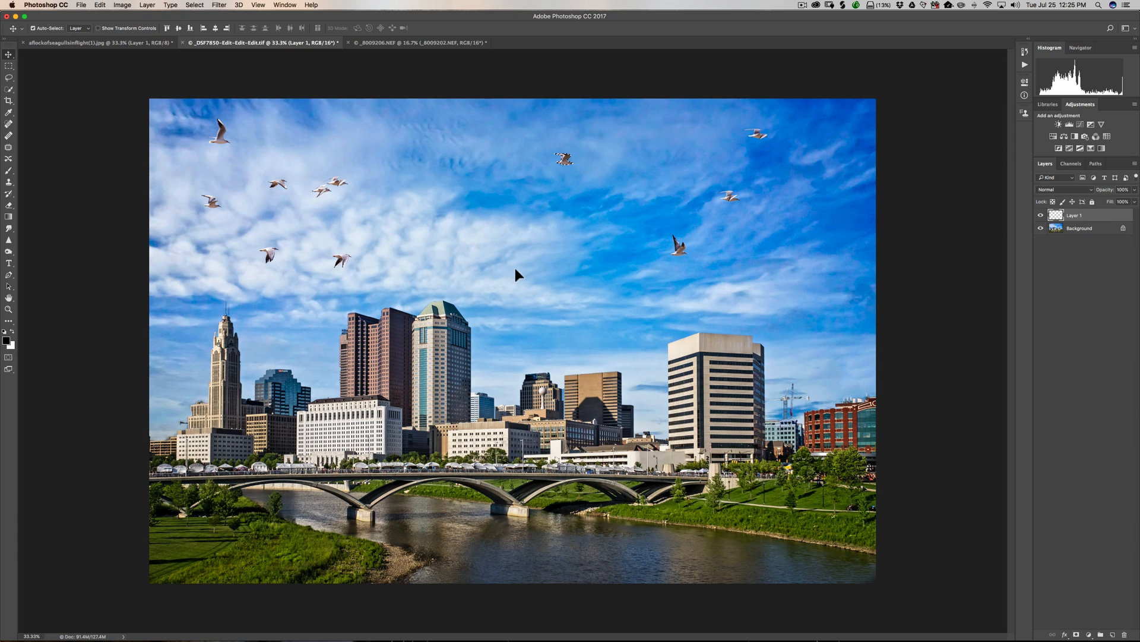
mouse_move(567, 172)
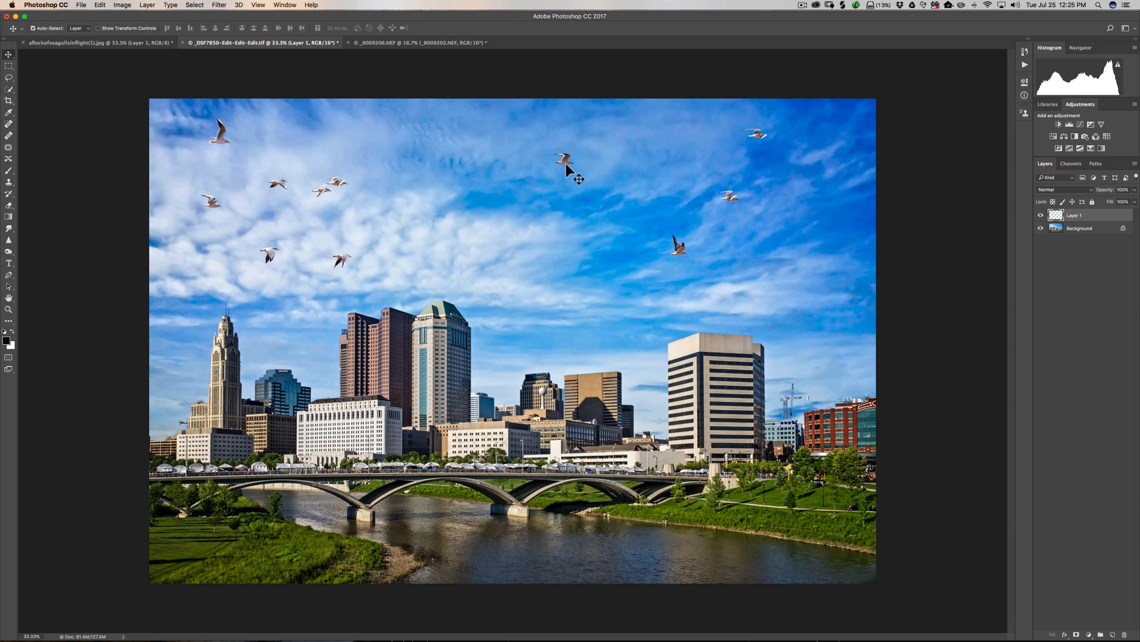
mouse_move(78, 65)
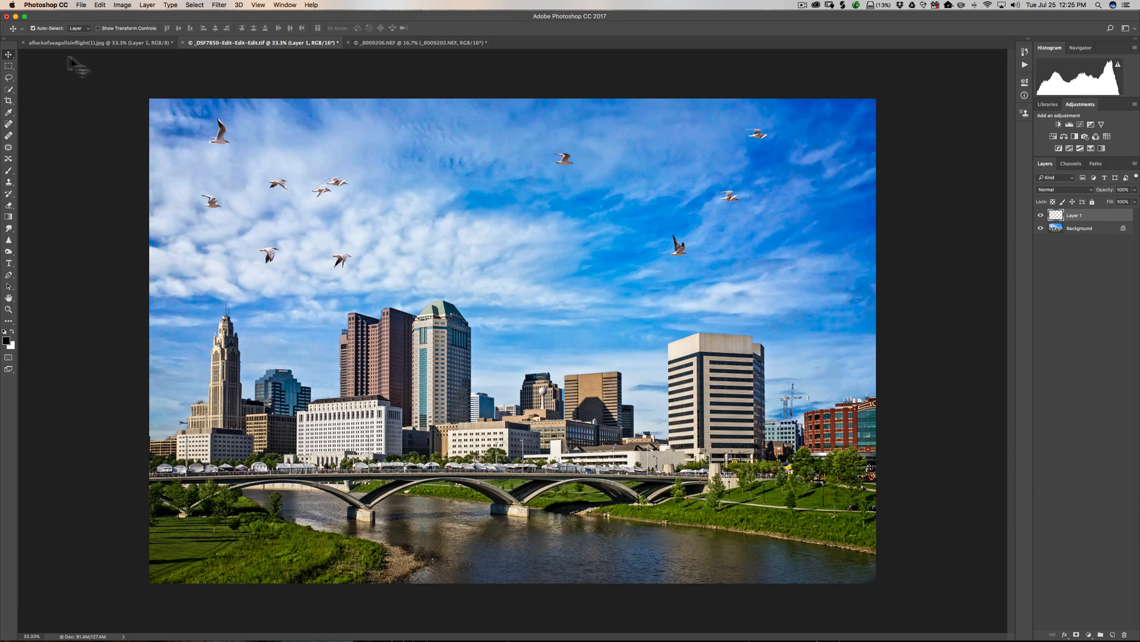
mouse_move(768, 616)
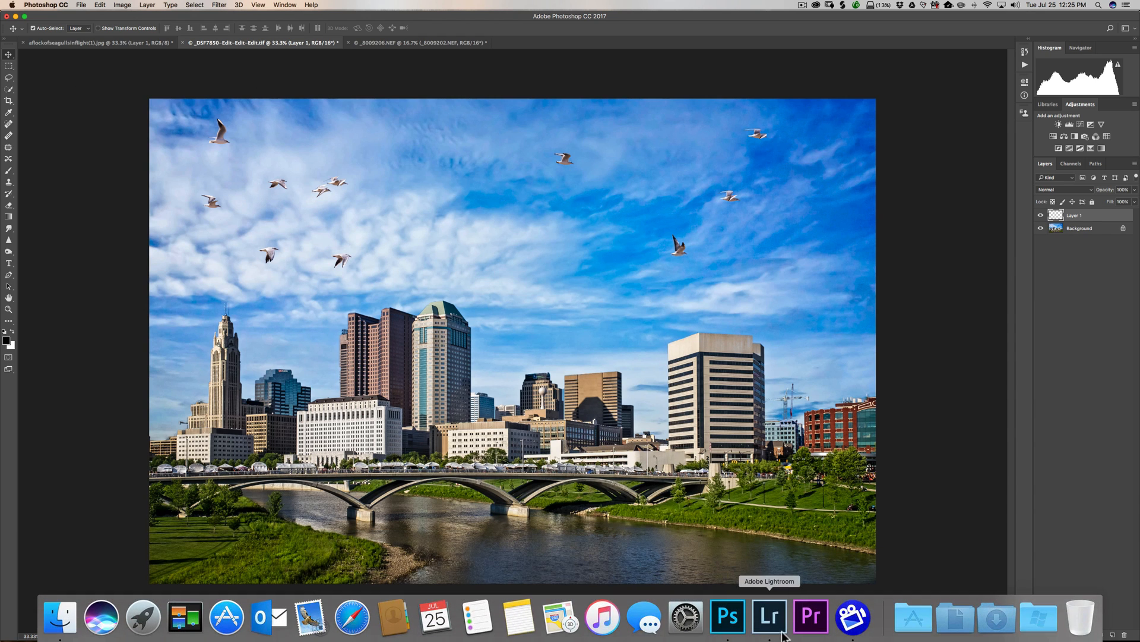
Step: Show the red Slide 2 about replacing church windows in Lightroom
left_click(768, 617)
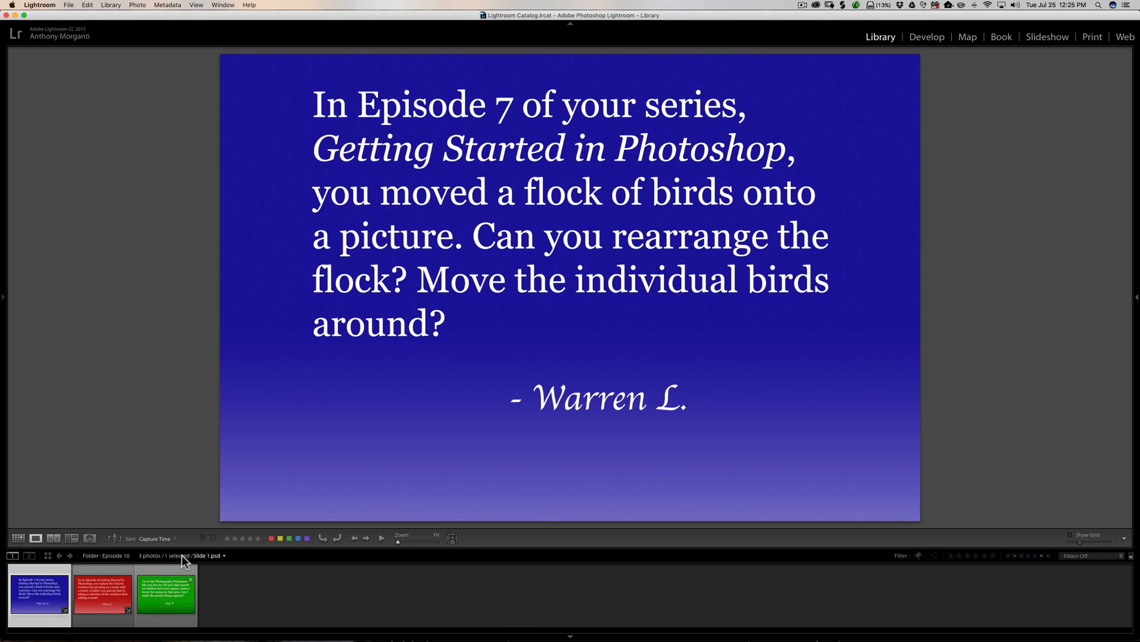
left_click(103, 593)
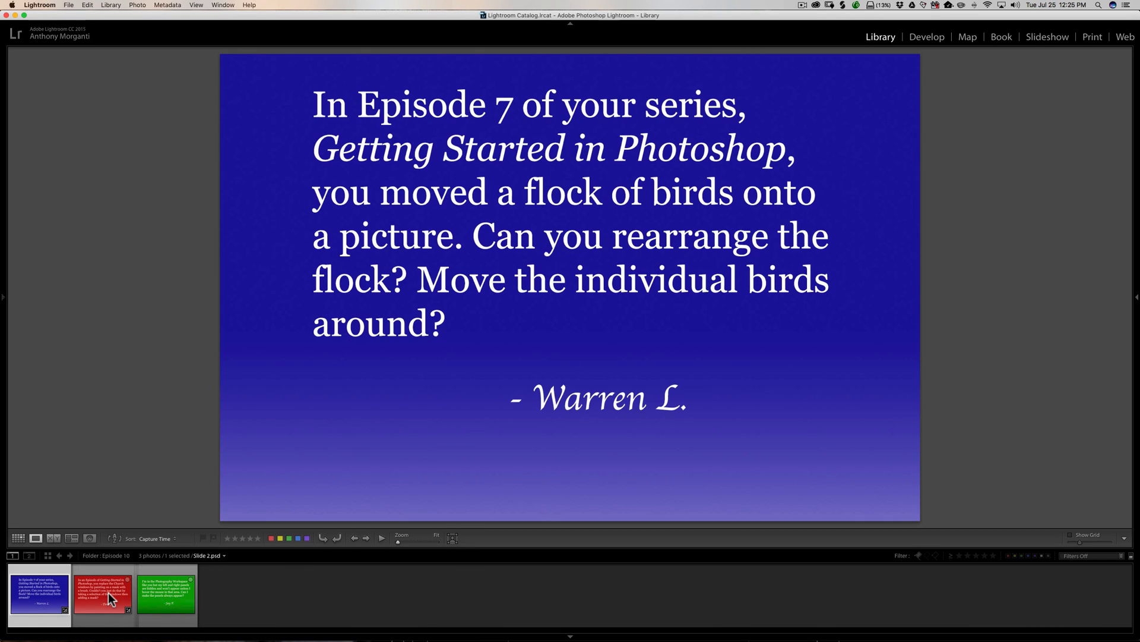
mouse_move(110, 597)
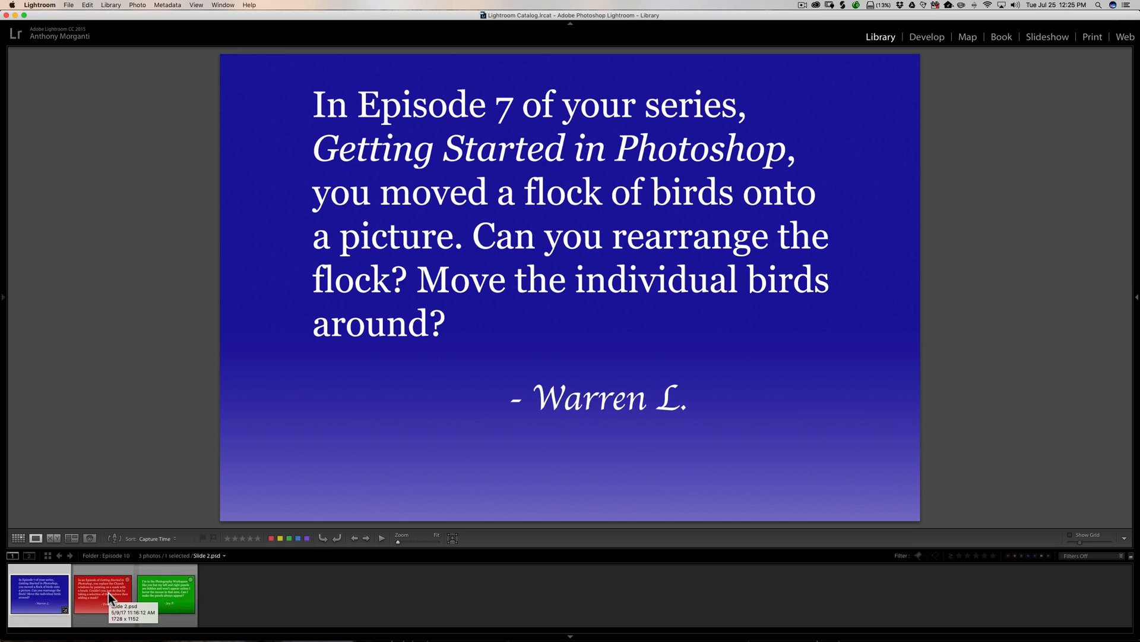
left_click(102, 593)
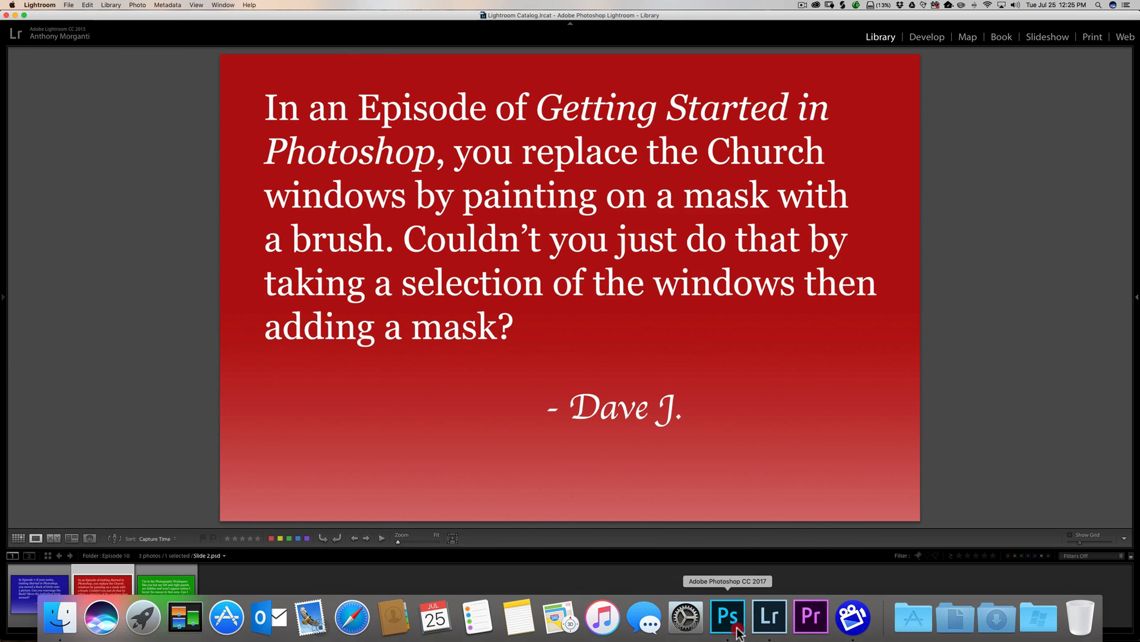
left_click(726, 618)
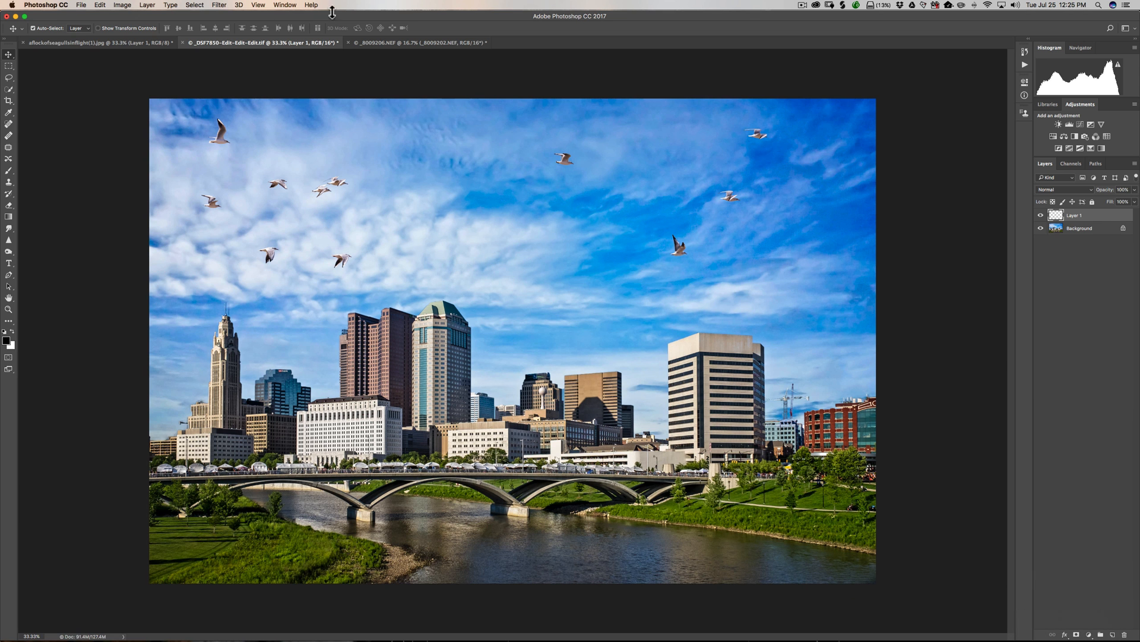
left_click(419, 42)
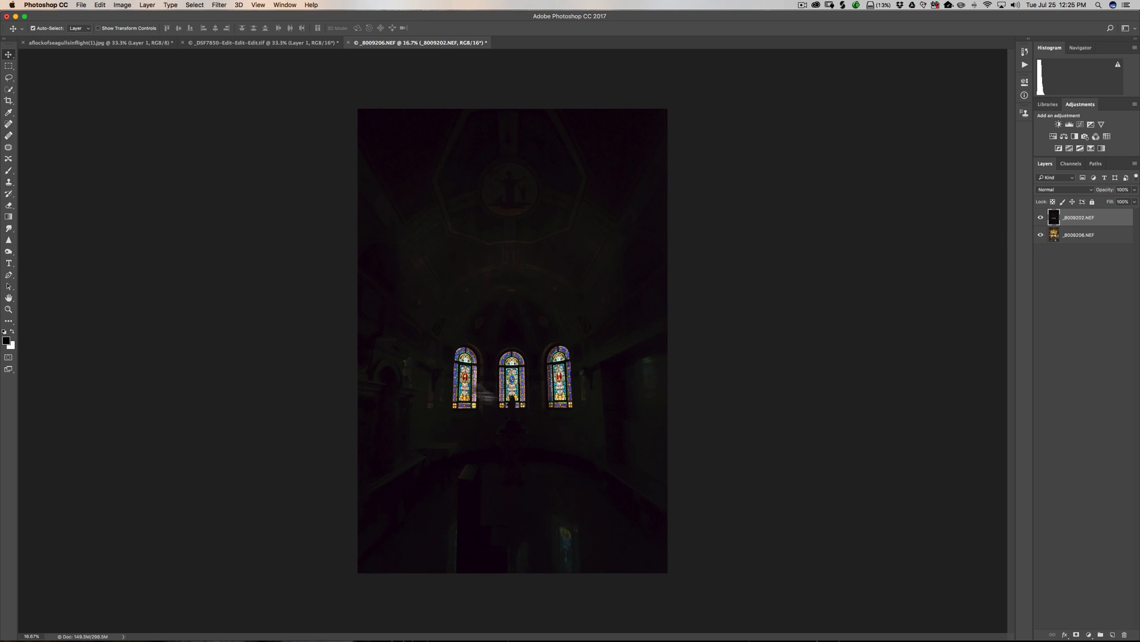
left_click(1040, 217)
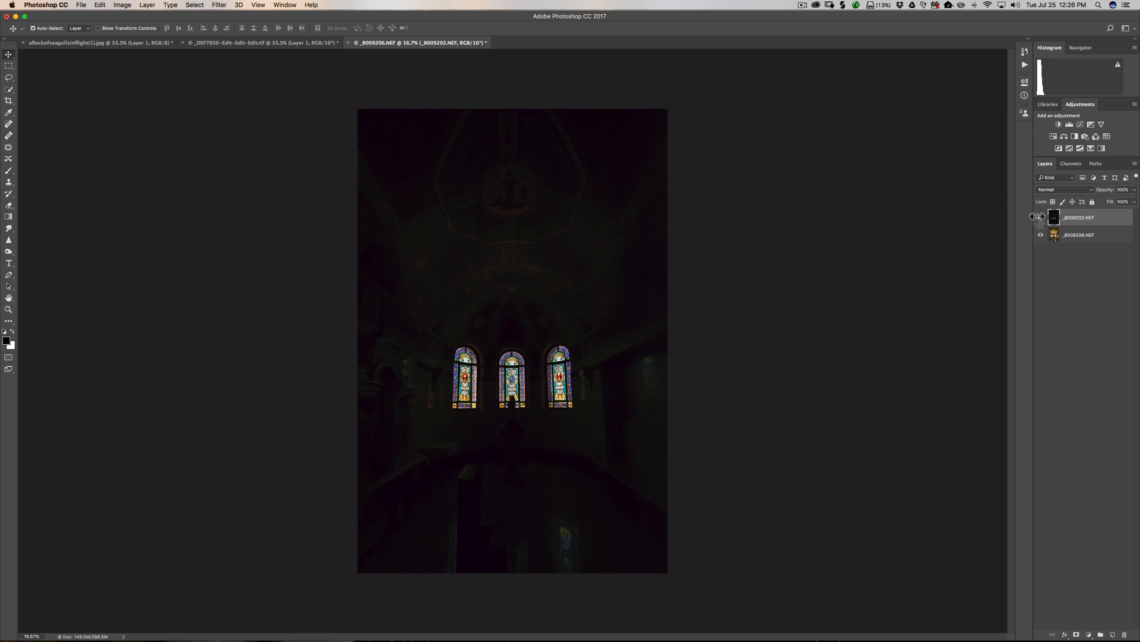
left_click(1040, 217)
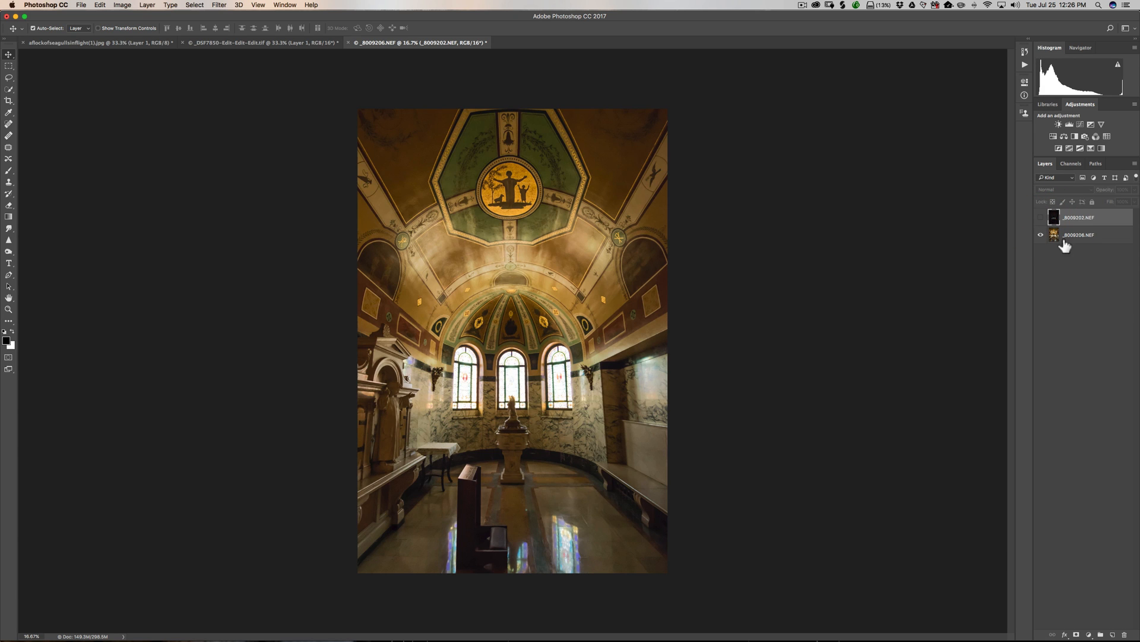
mouse_move(600, 229)
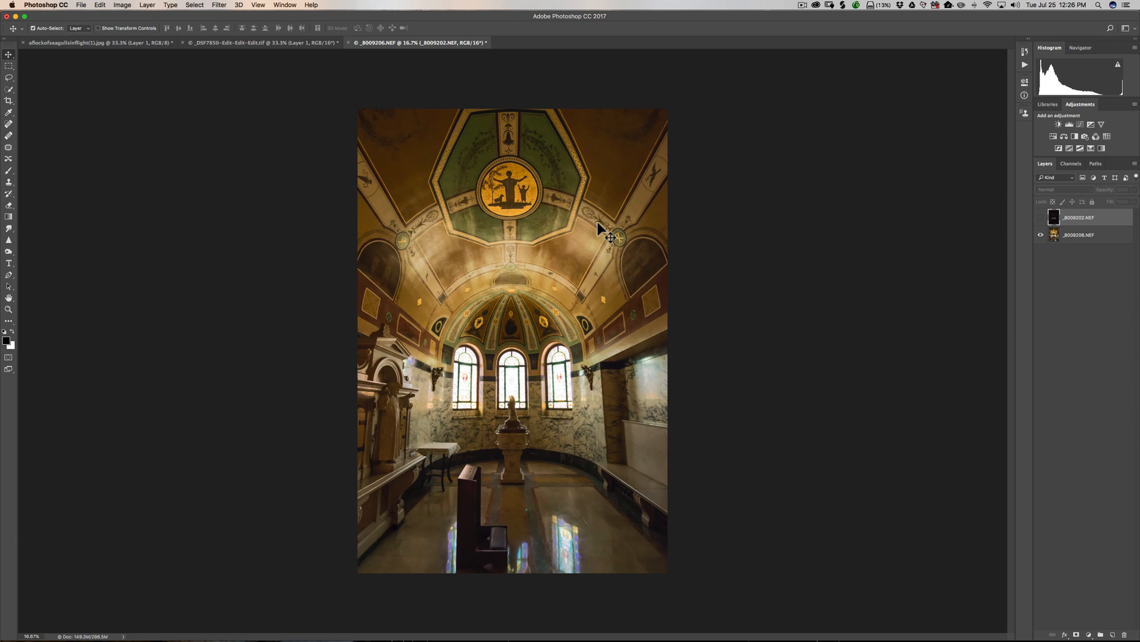
mouse_move(1083, 242)
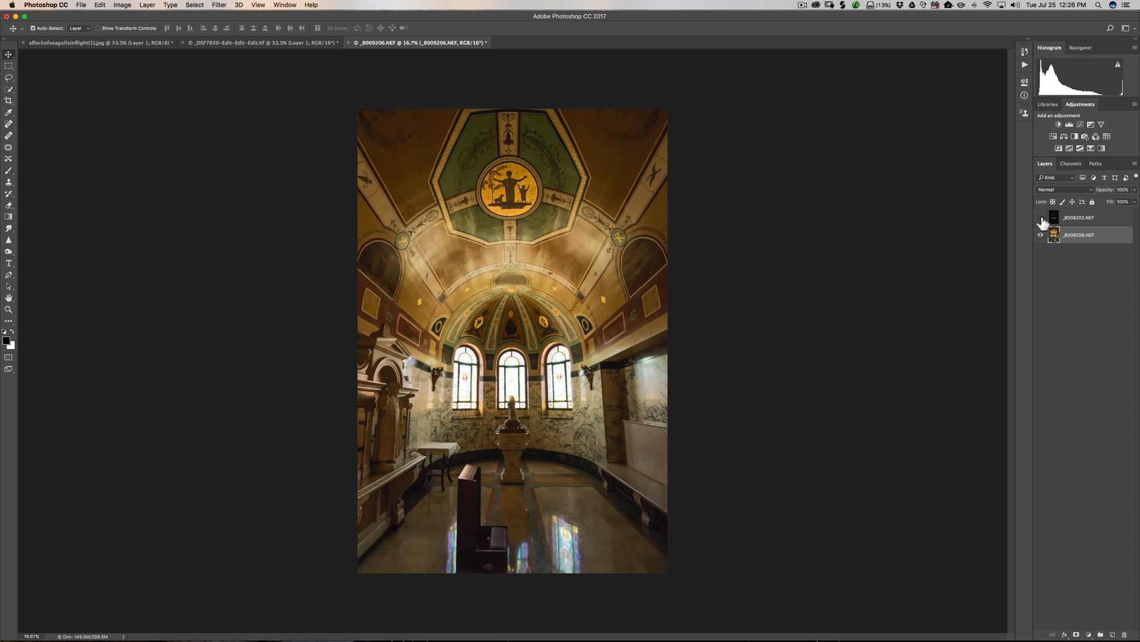
left_click(1040, 217)
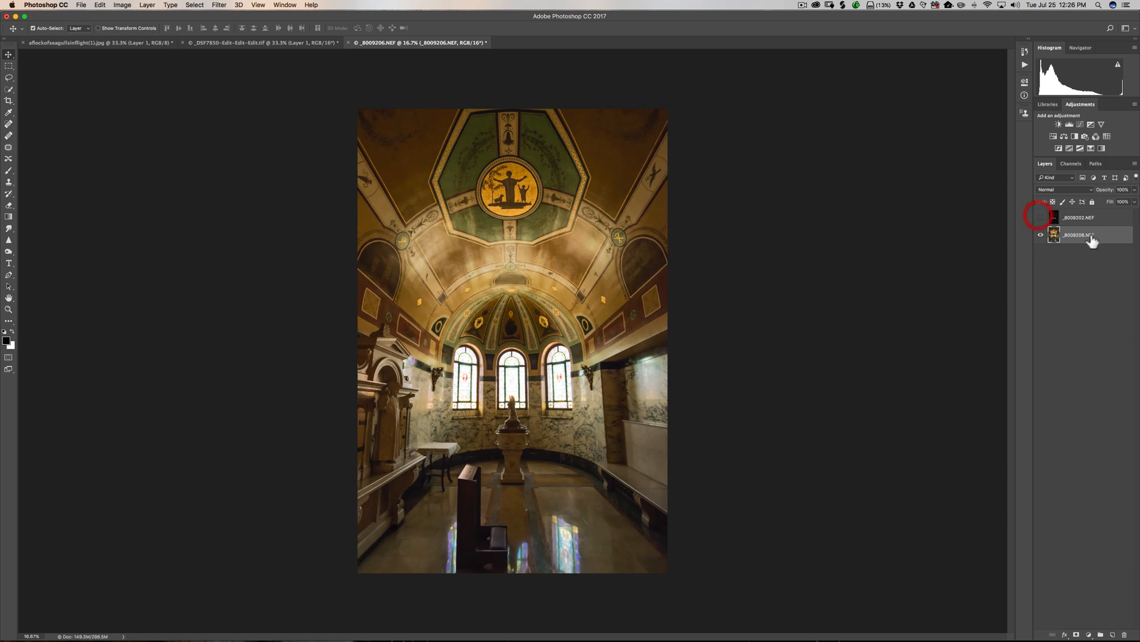
left_click(1041, 218)
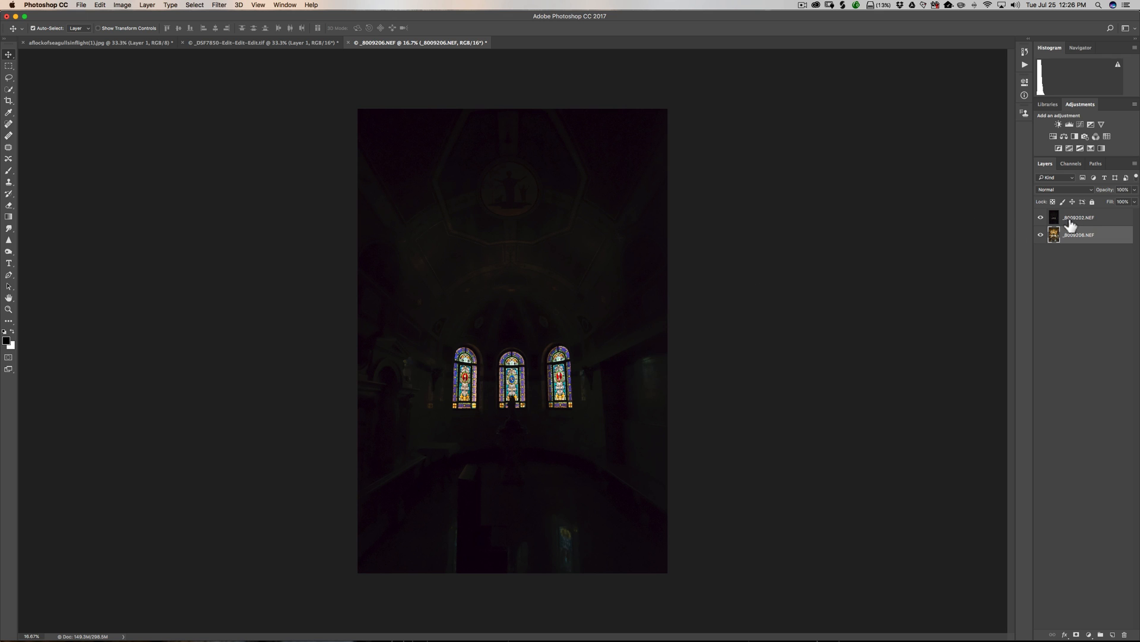
Step: Select the dark NEF window exposure layer and open the Select menu
left_click(1079, 217)
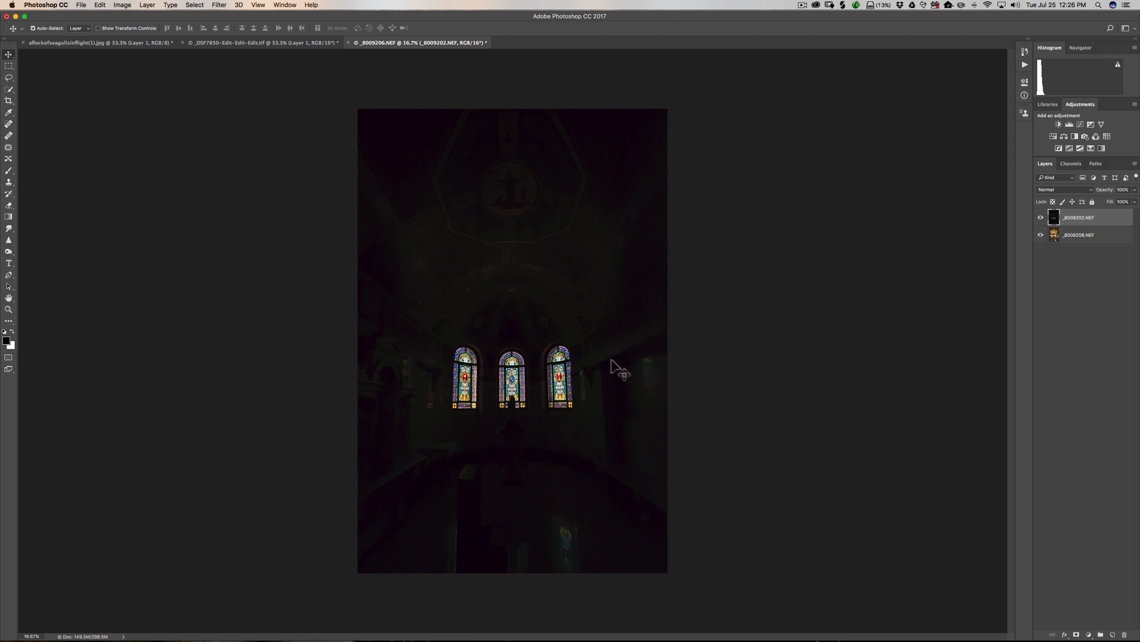
mouse_move(537, 373)
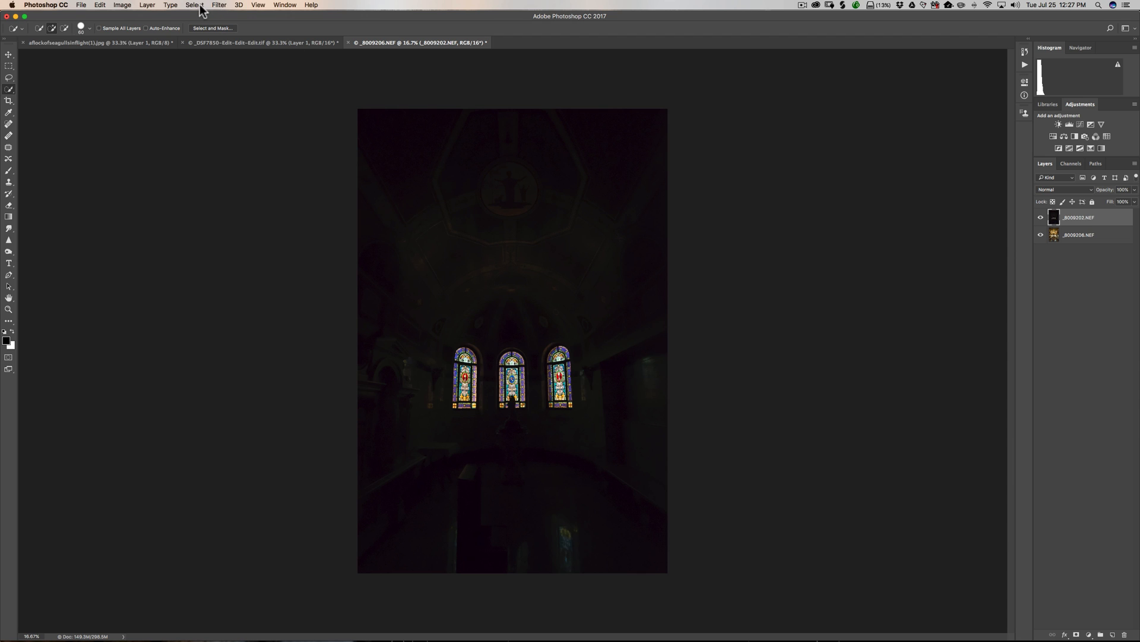
mouse_move(197, 9)
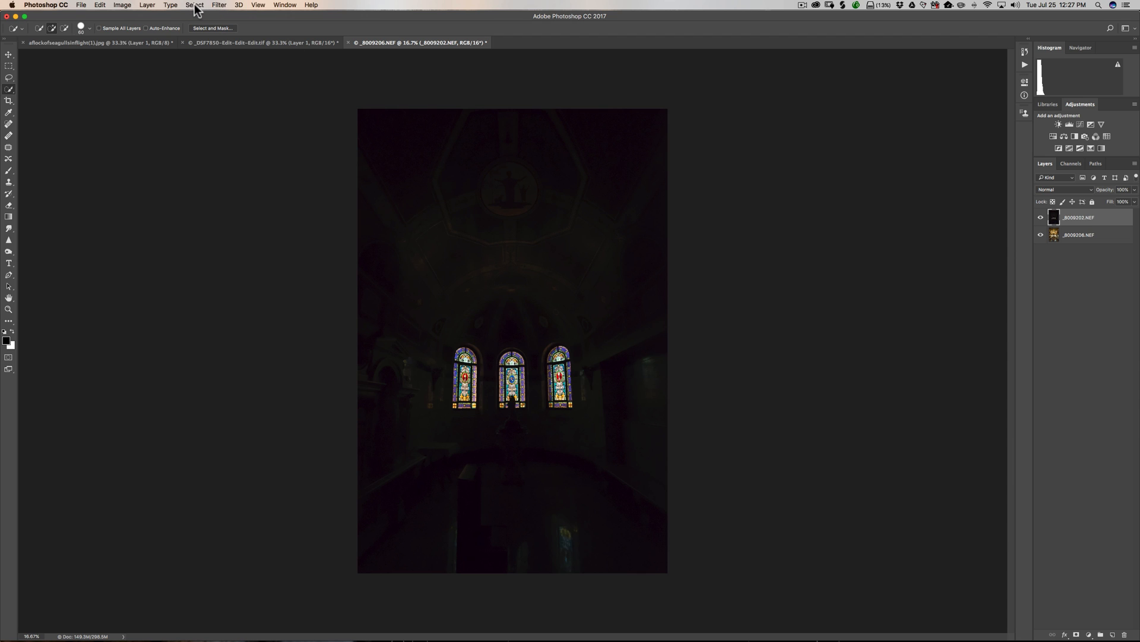
left_click(194, 6)
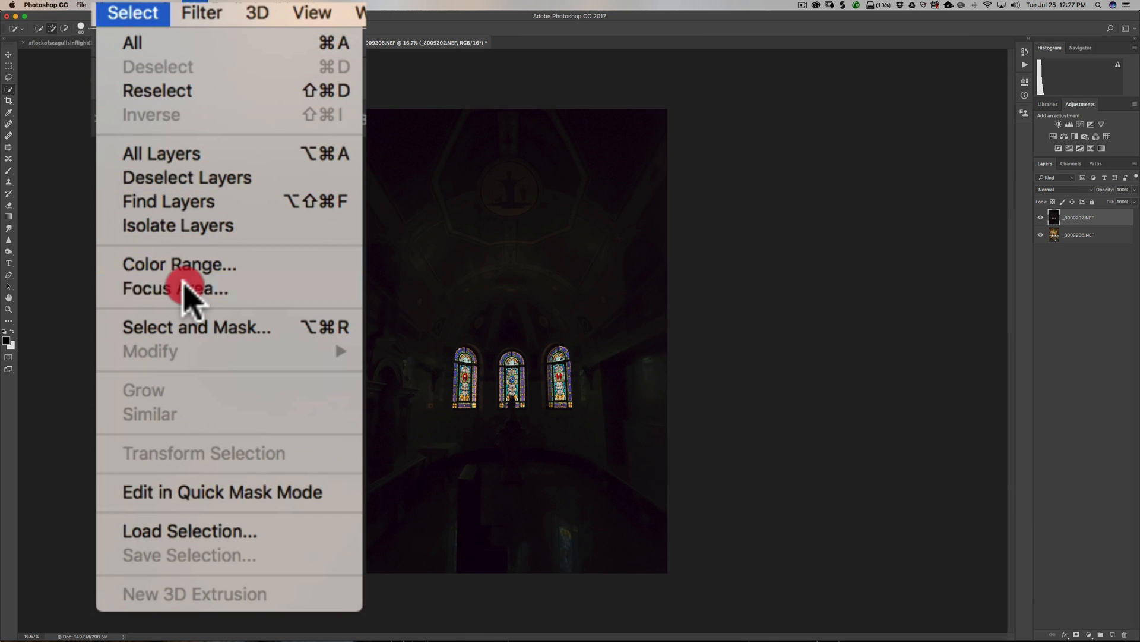
Step: Select the in-focus stained-glass windows with Select > Focus Area and accept
left_click(174, 289)
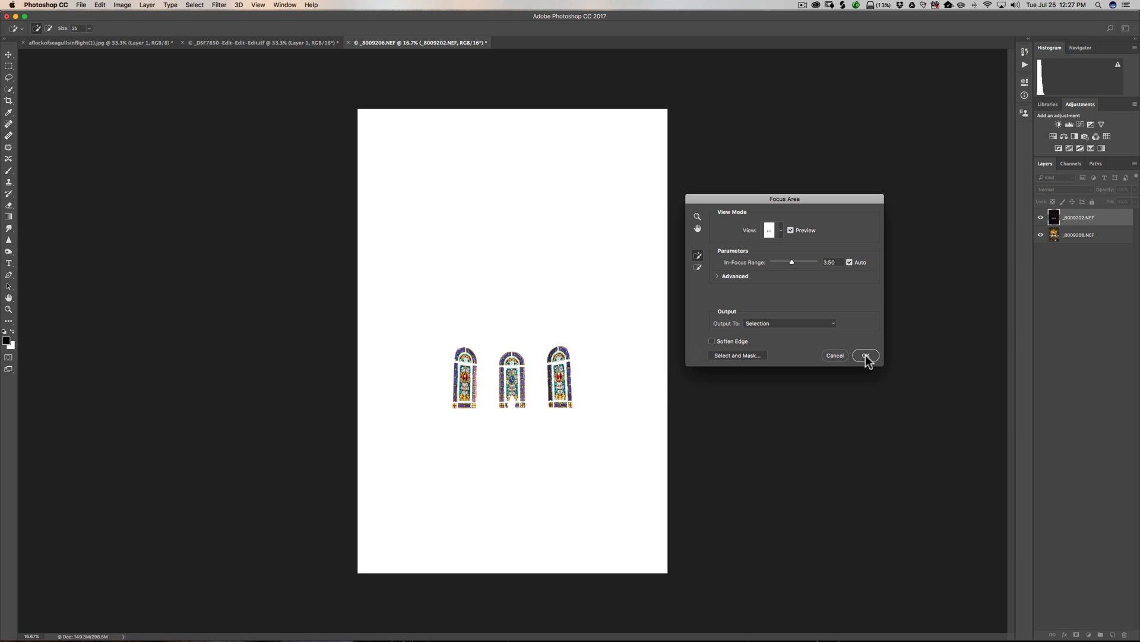
left_click(865, 356)
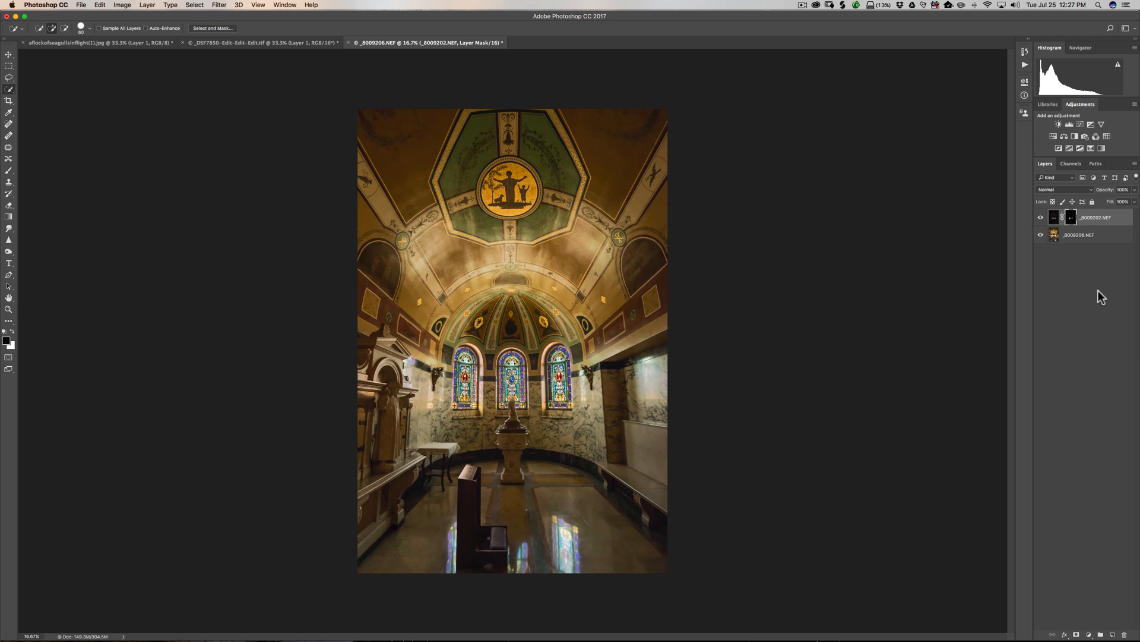
left_click(194, 6)
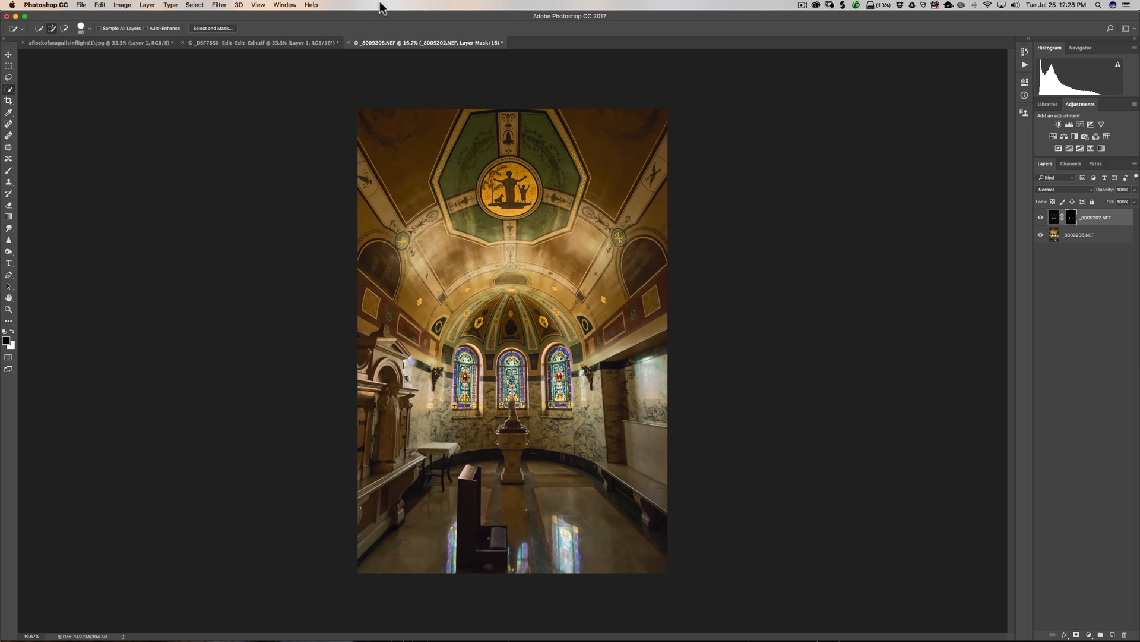
mouse_move(522, 369)
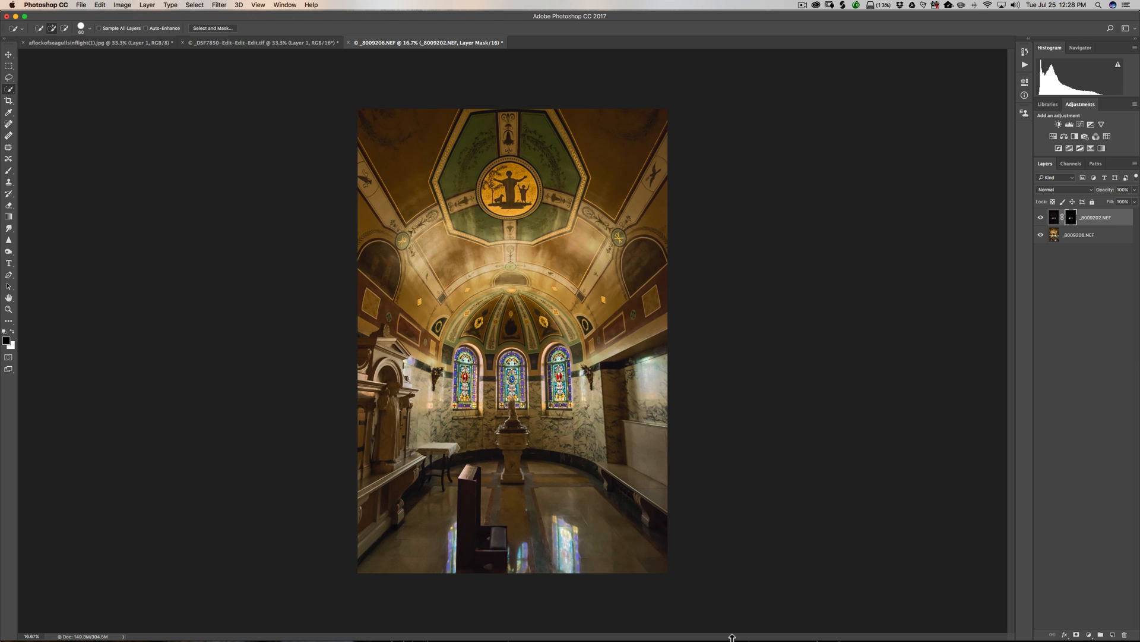
mouse_move(809, 618)
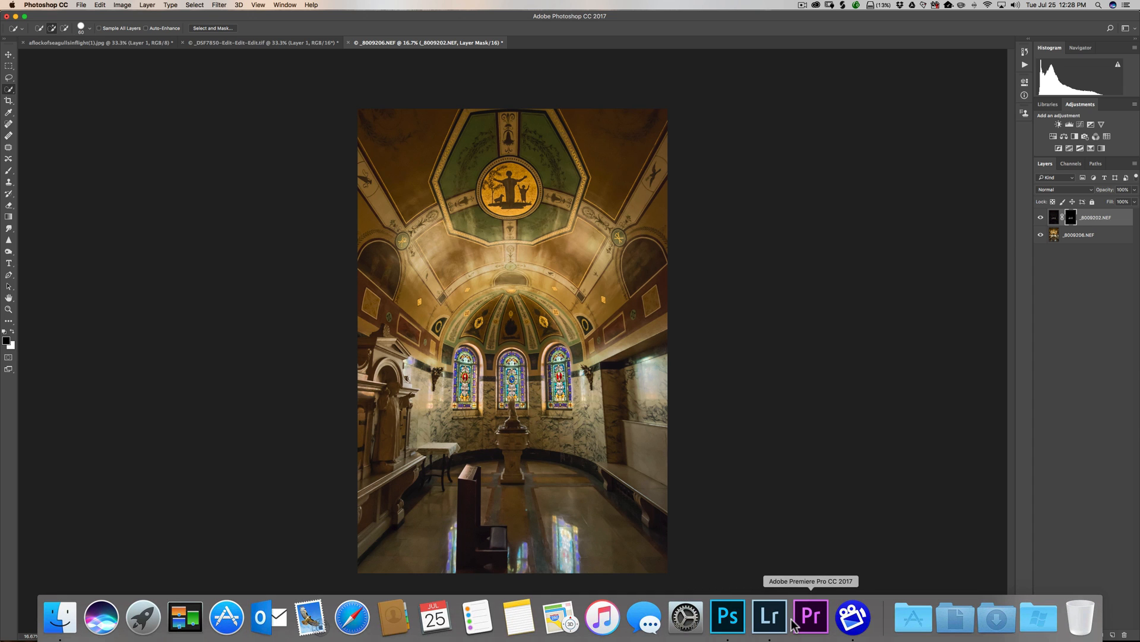
Step: Show the green third slide about always showing hidden side panels in Lightroom
left_click(769, 617)
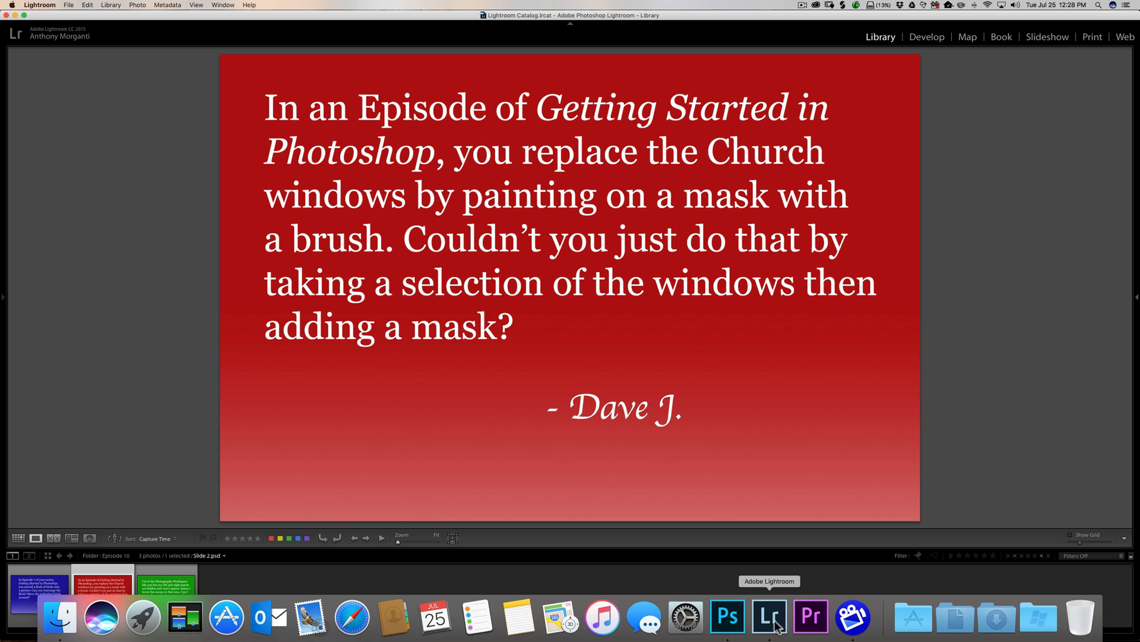
left_click(165, 589)
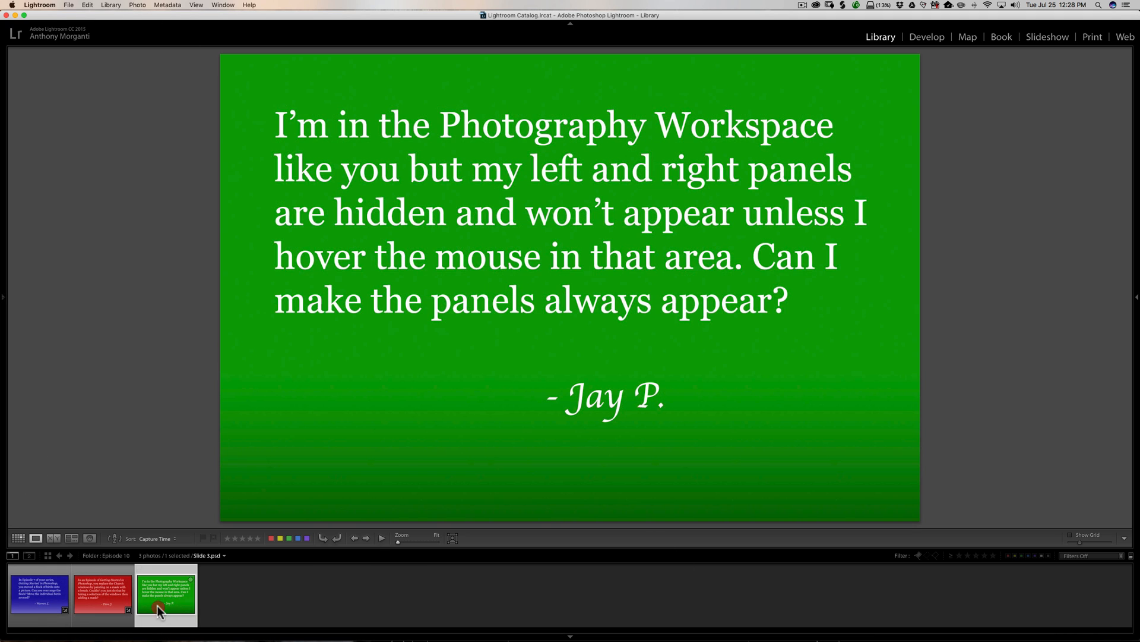
mouse_move(402, 571)
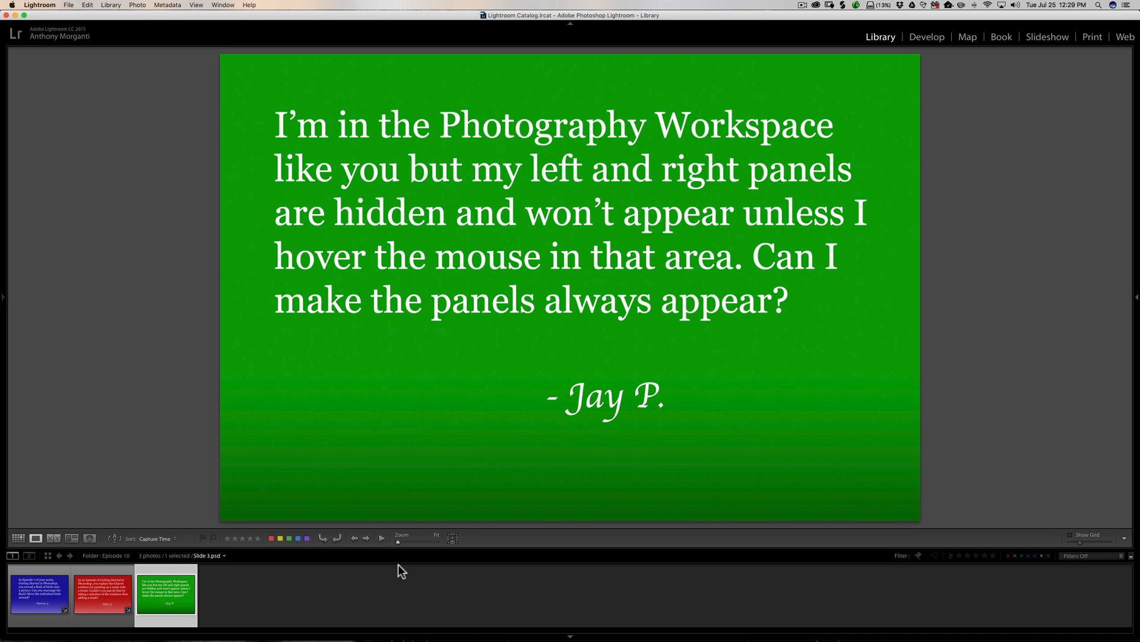
mouse_move(490, 619)
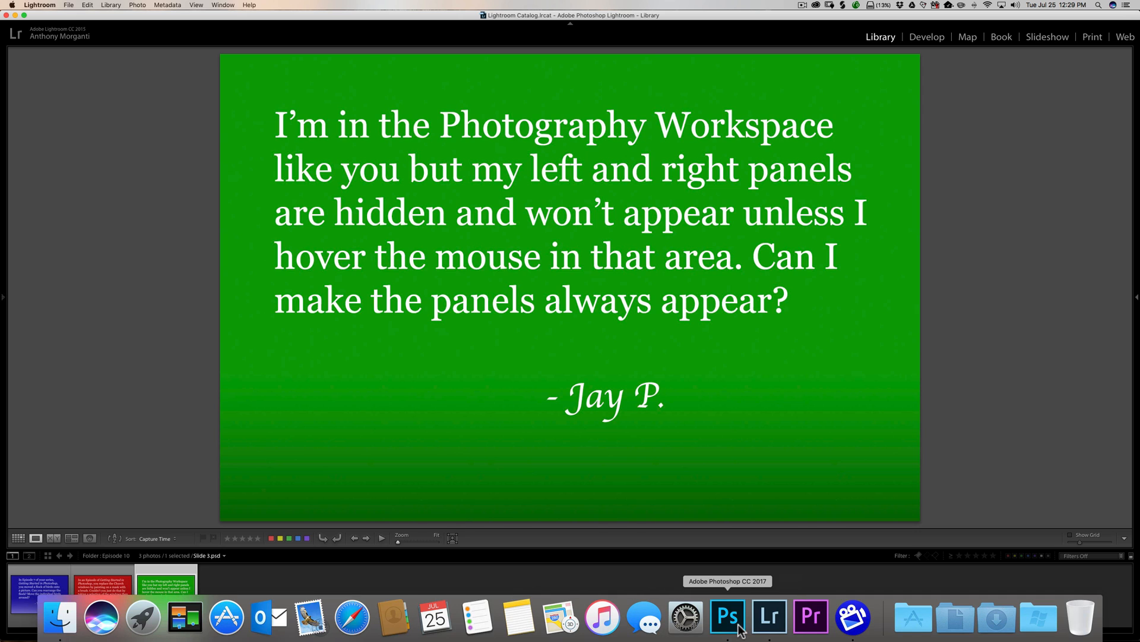
Step: Reapply the Photography workspace in Photoshop
left_click(727, 618)
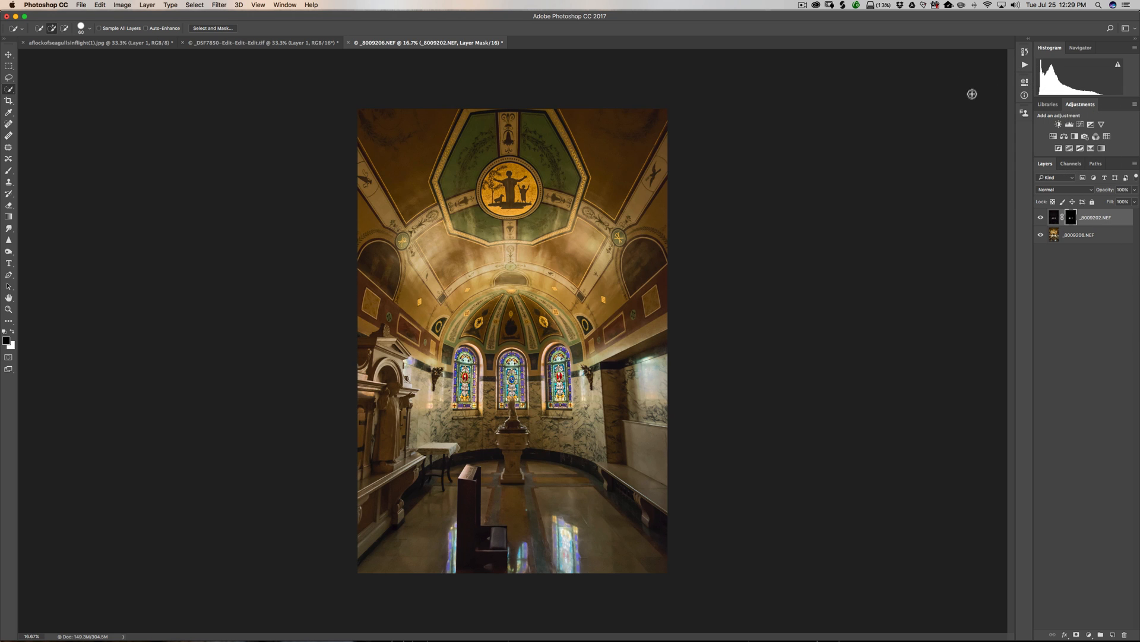
mouse_move(1135, 32)
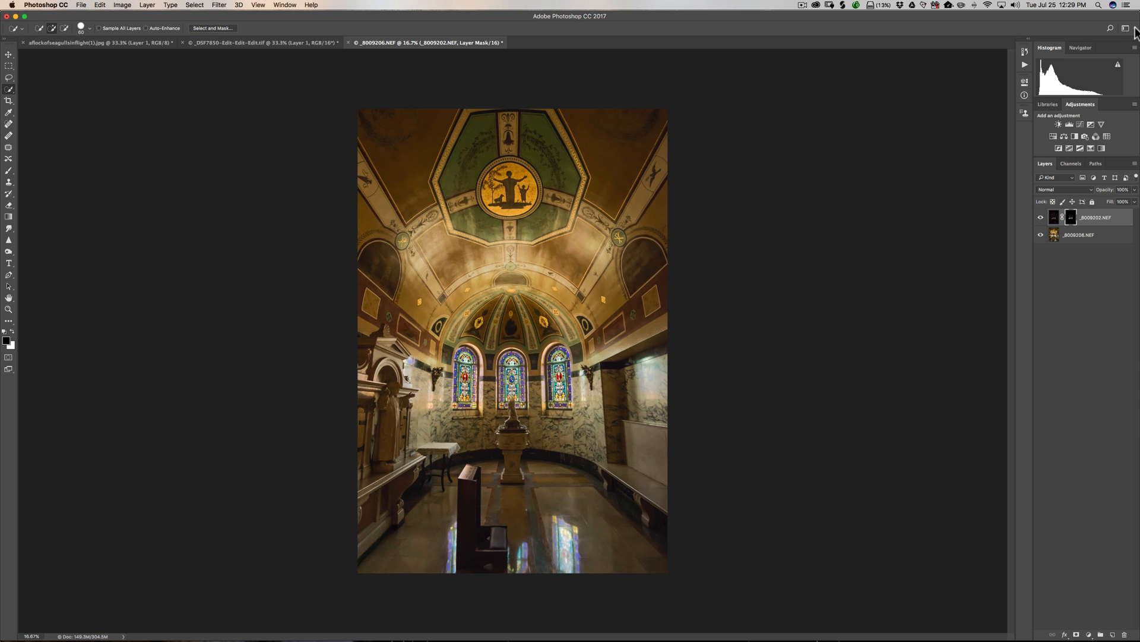
left_click(1134, 30)
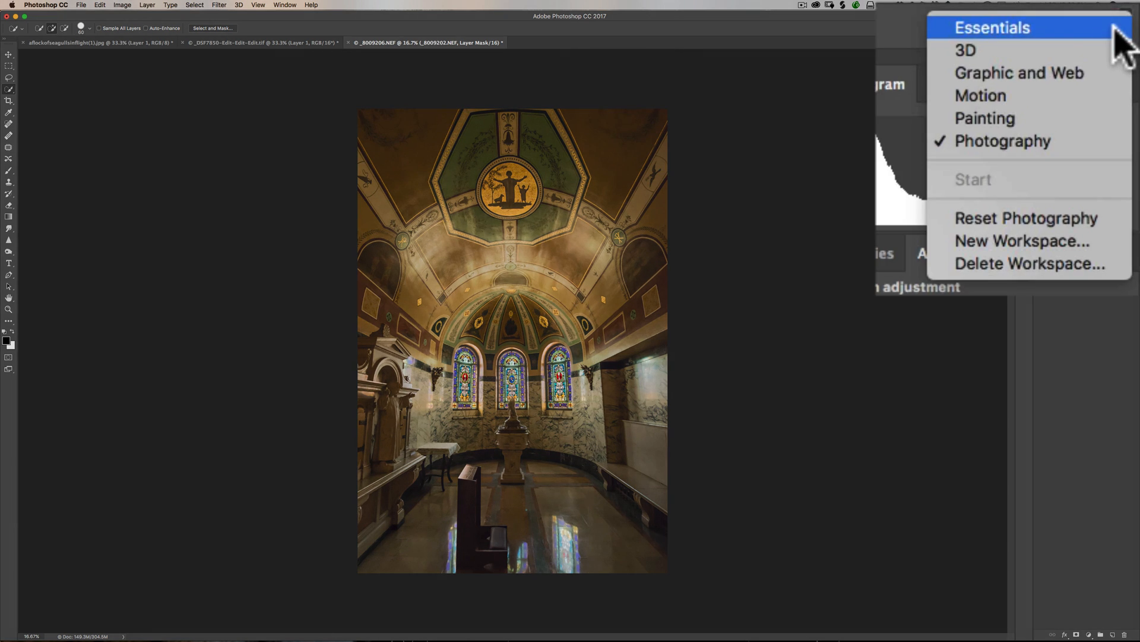
mouse_move(1001, 140)
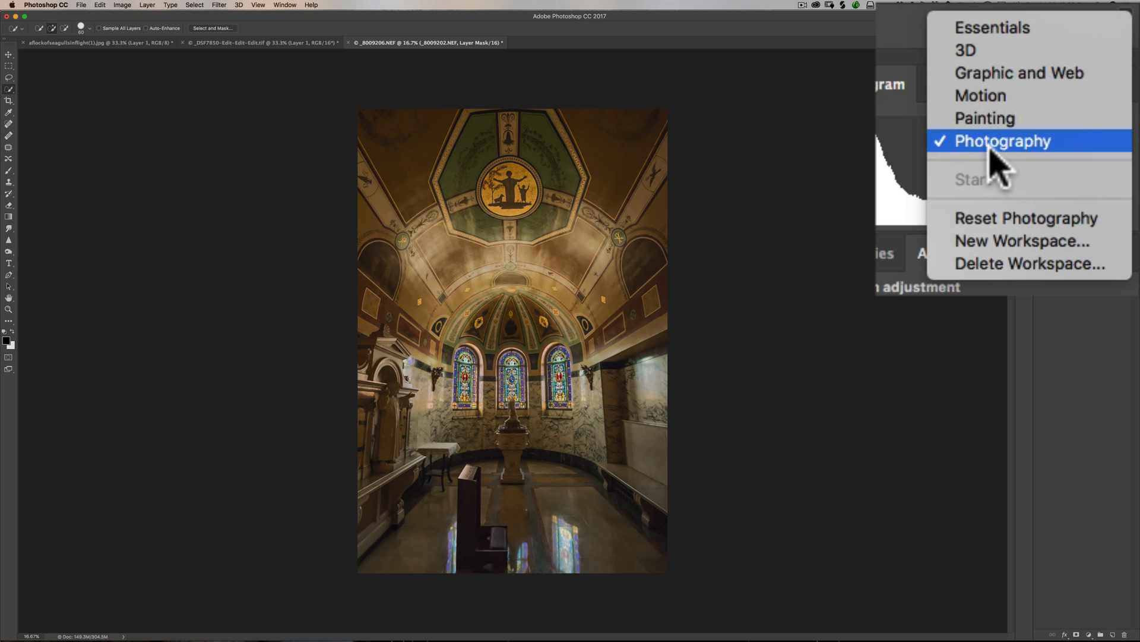
left_click(1002, 140)
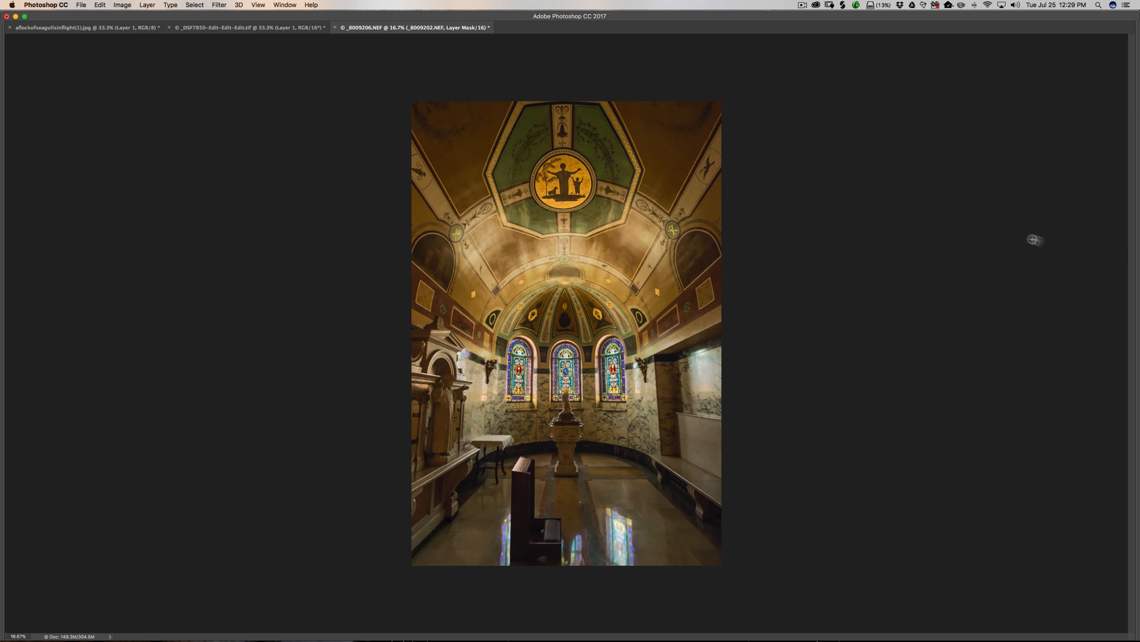
mouse_move(1137, 263)
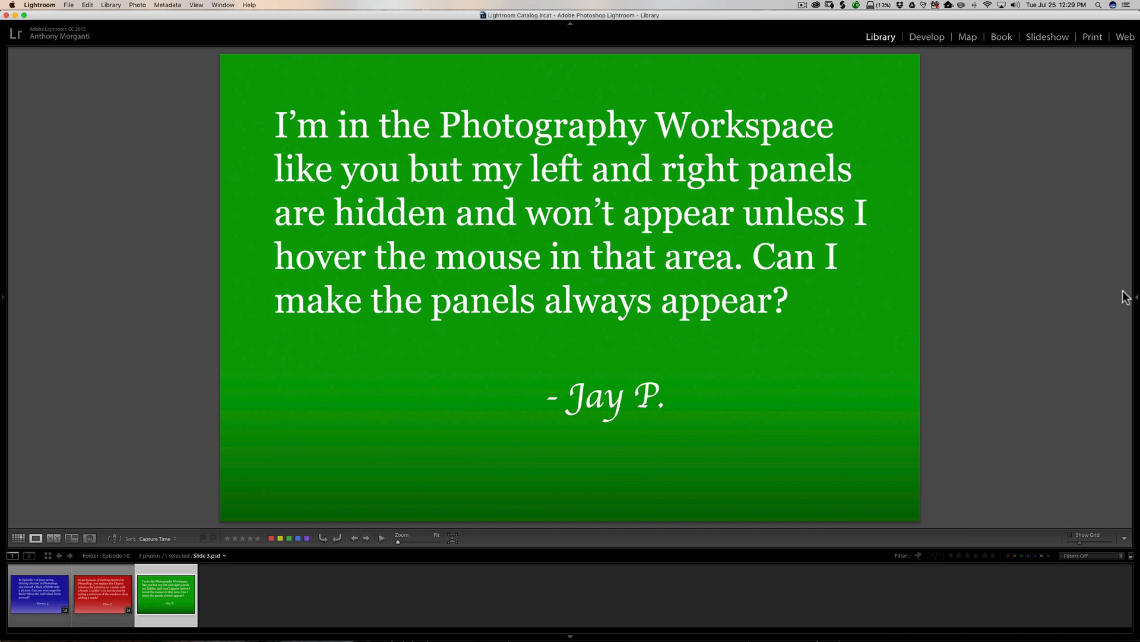
mouse_move(1136, 302)
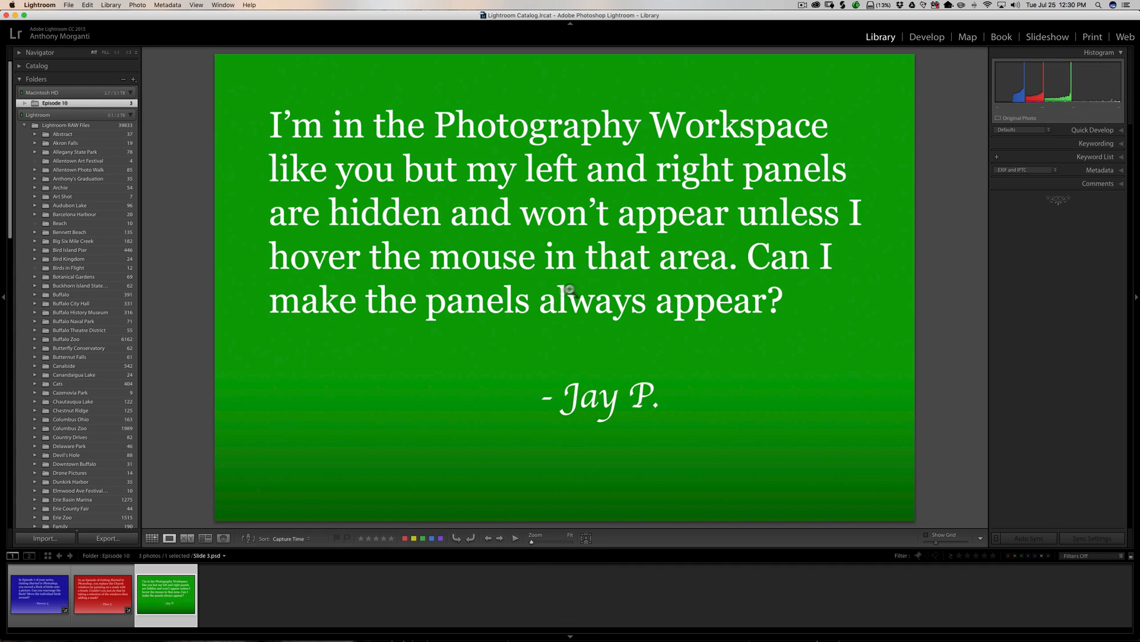
mouse_move(567, 293)
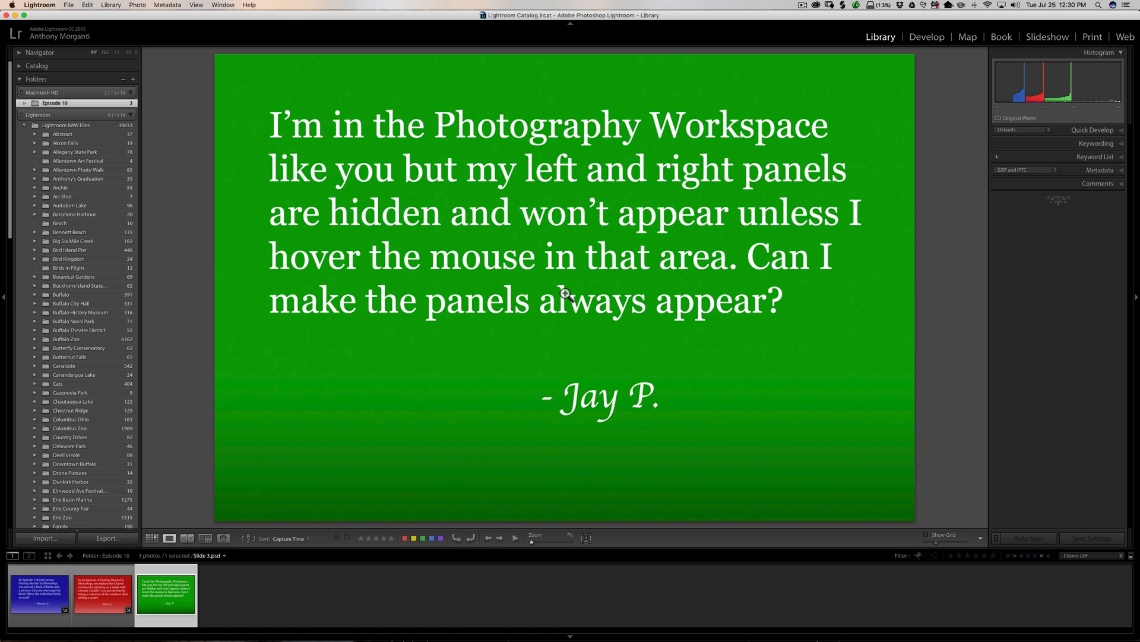